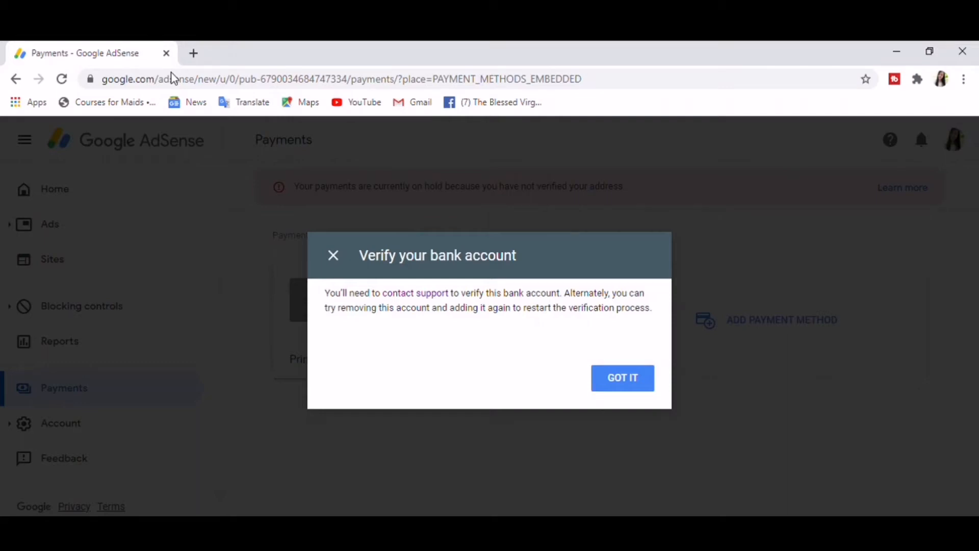
mouse_move(374, 134)
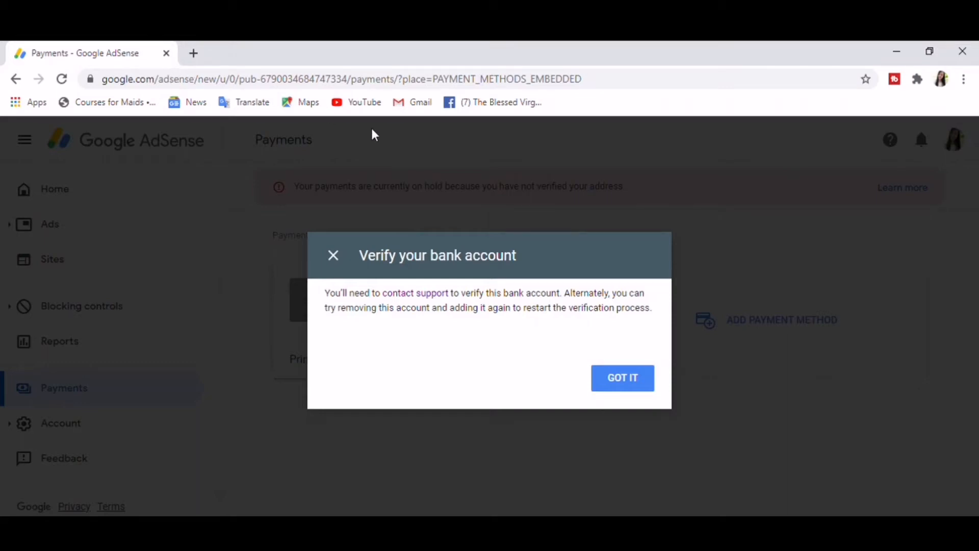
mouse_move(744, 283)
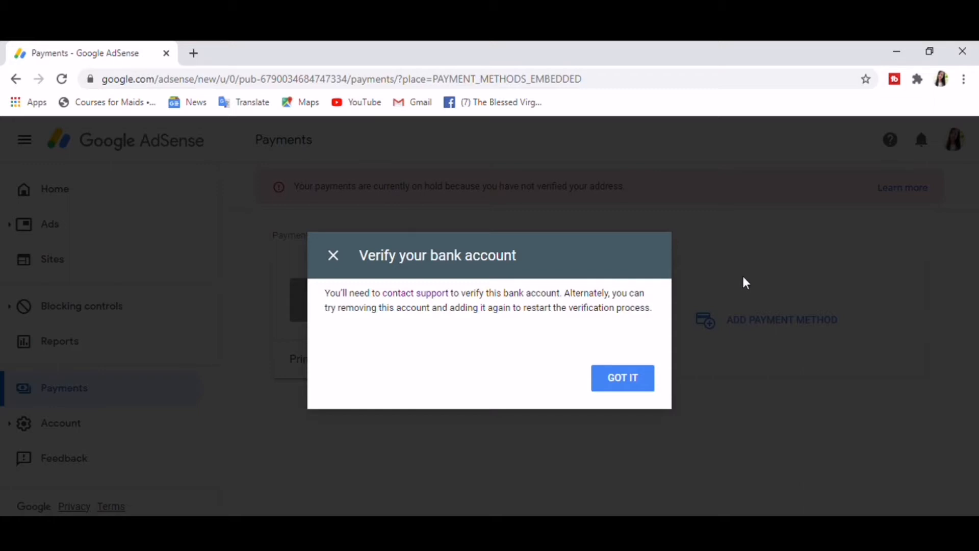
mouse_move(4, 453)
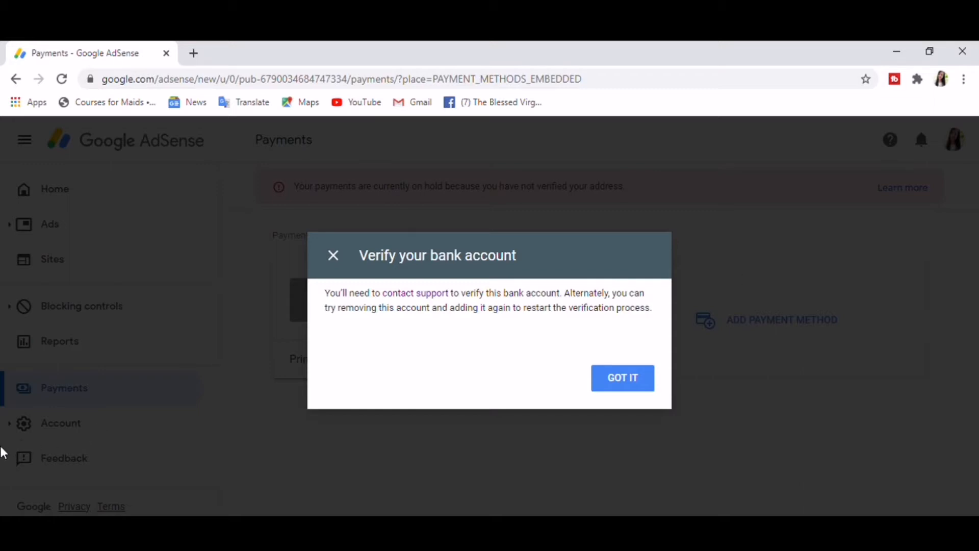
mouse_move(316, 401)
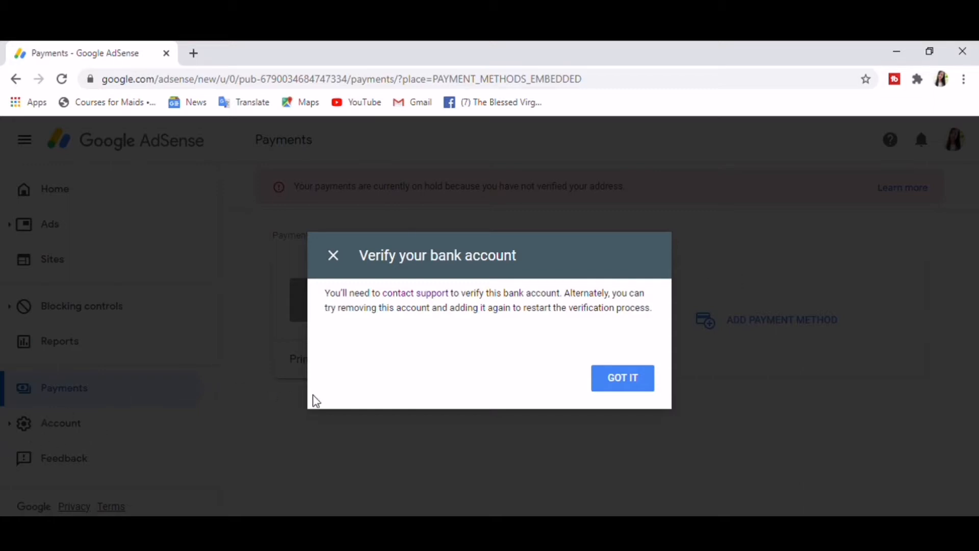
mouse_move(383, 287)
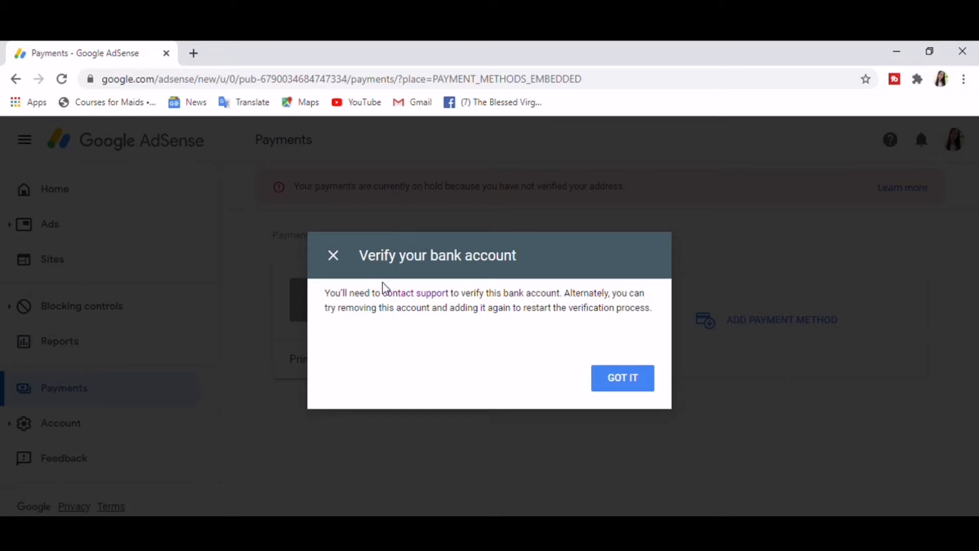
mouse_move(466, 302)
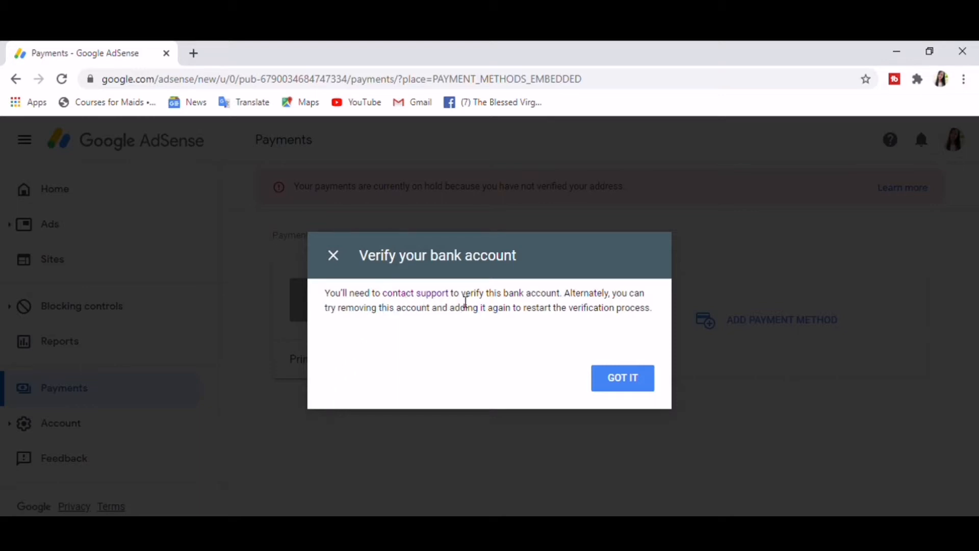
mouse_move(481, 308)
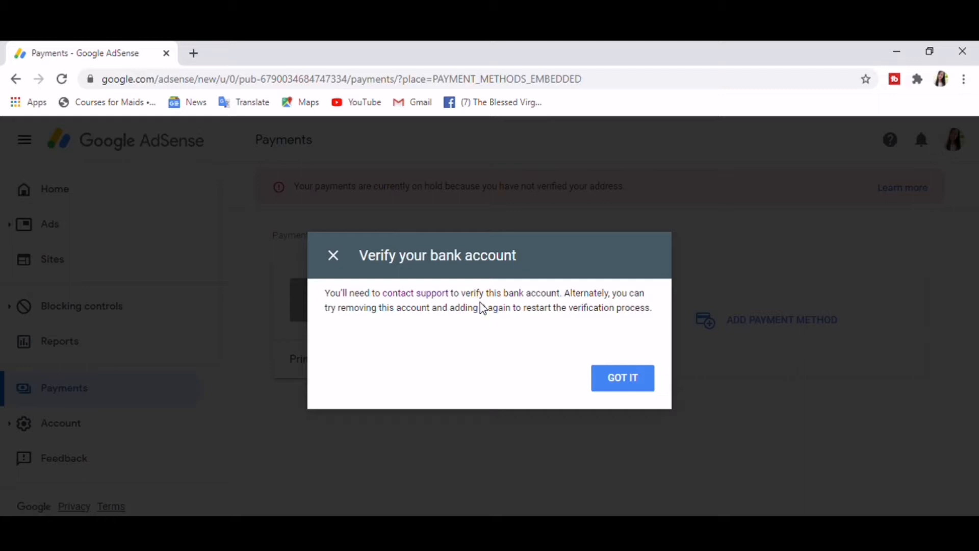
mouse_move(606, 306)
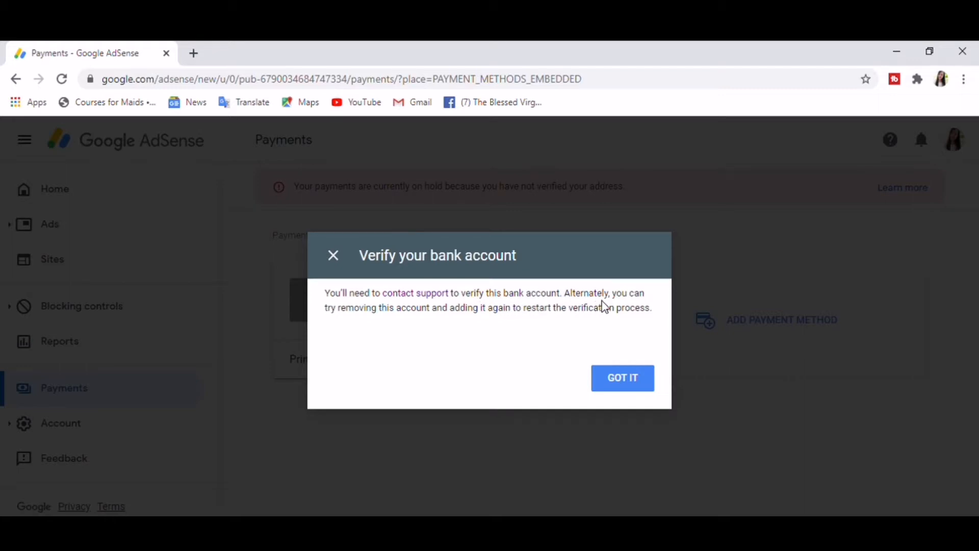
mouse_move(506, 328)
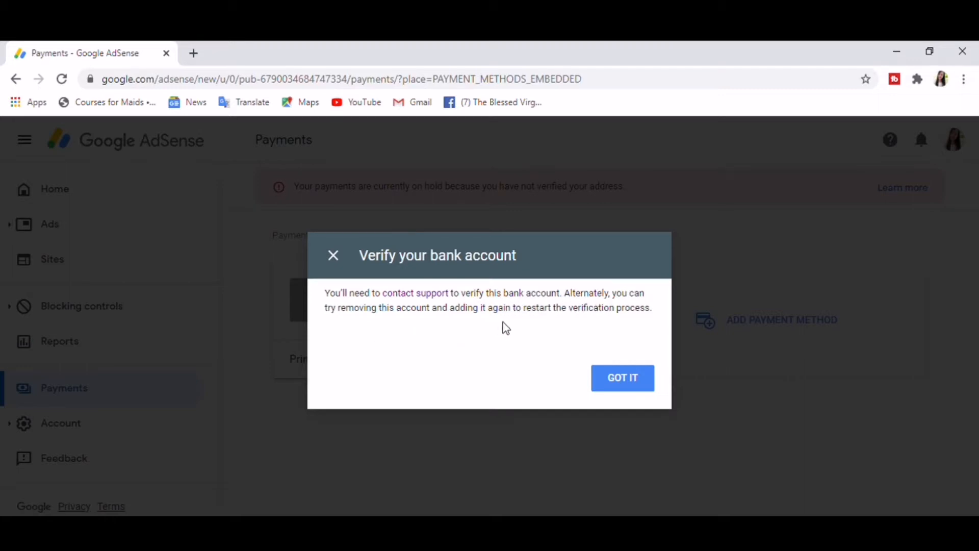
mouse_move(597, 323)
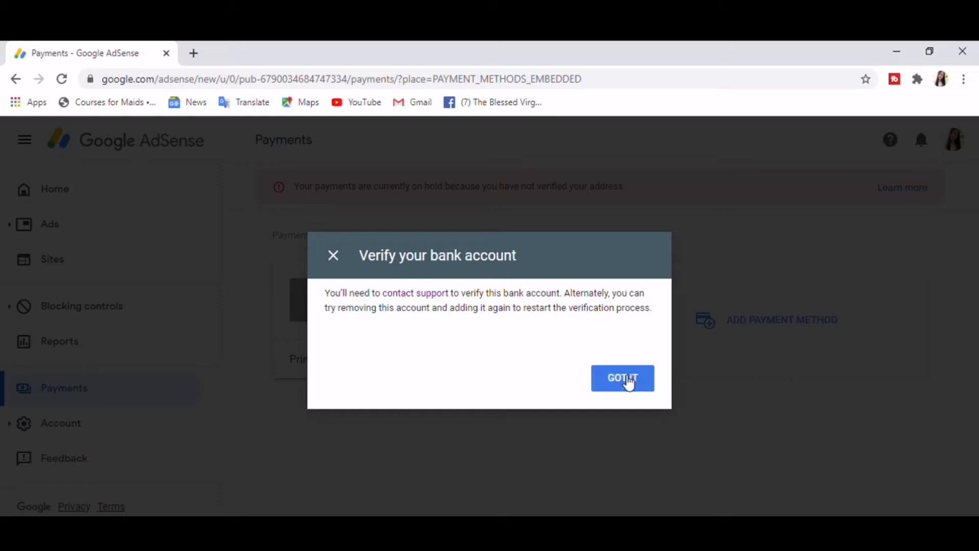
mouse_move(632, 386)
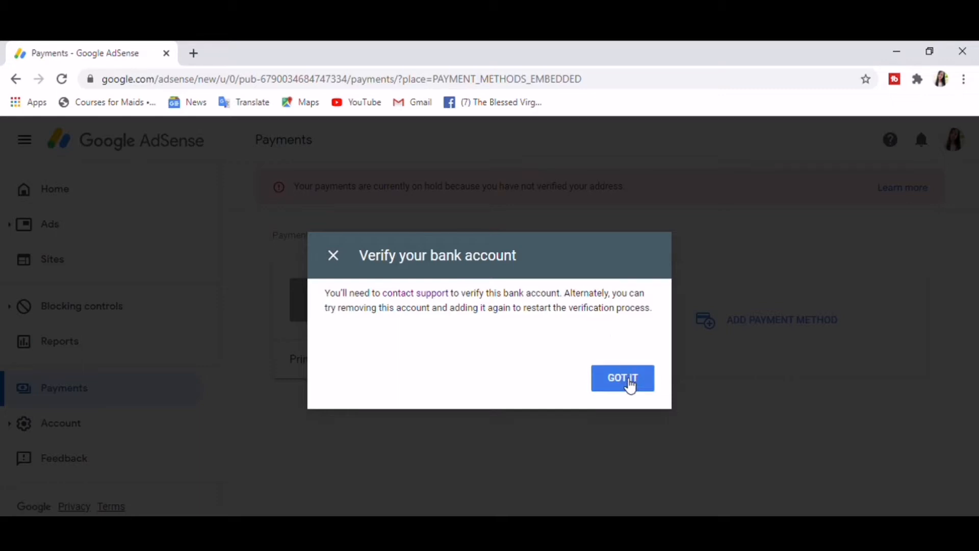
Step: Dismiss the verification notice, try verifying the pending bank account, then follow the contact support link
click(623, 378)
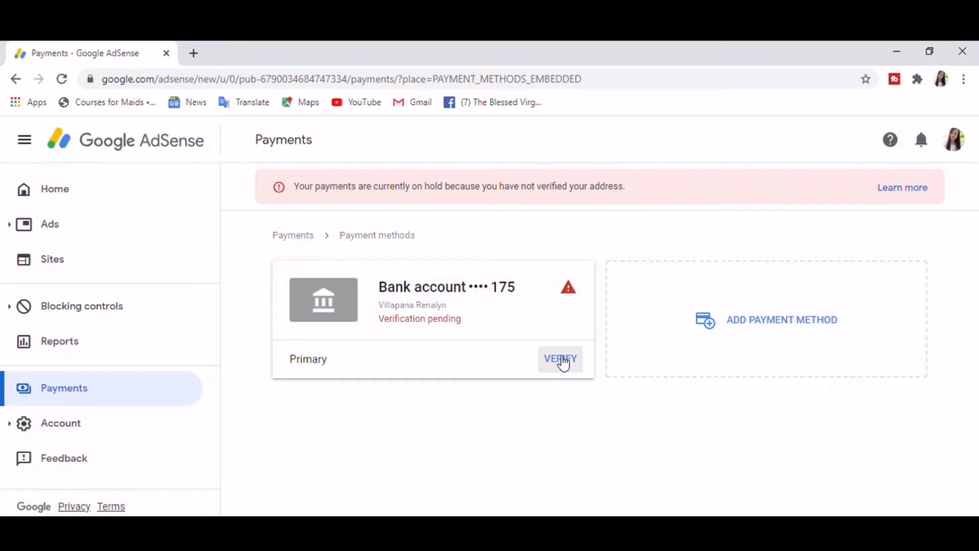
click(560, 359)
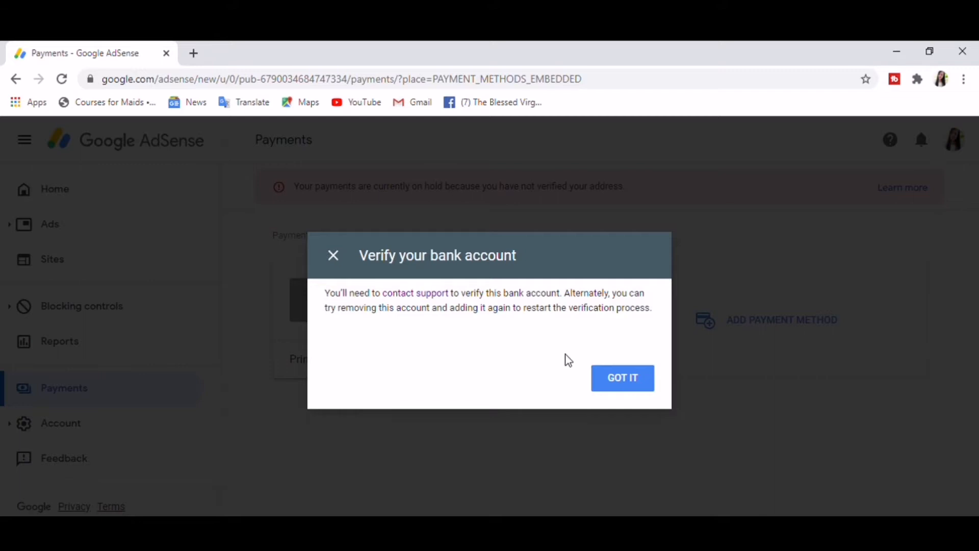
mouse_move(440, 304)
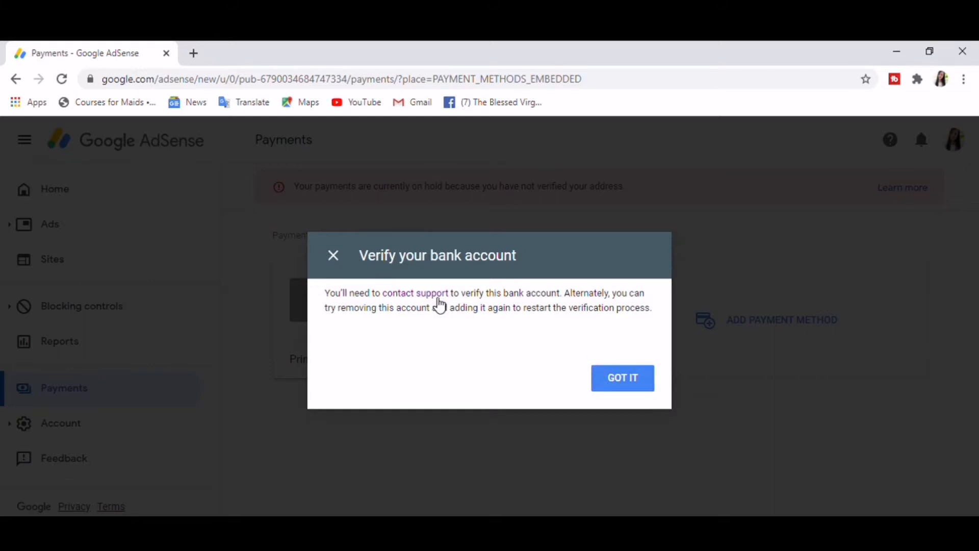
click(416, 292)
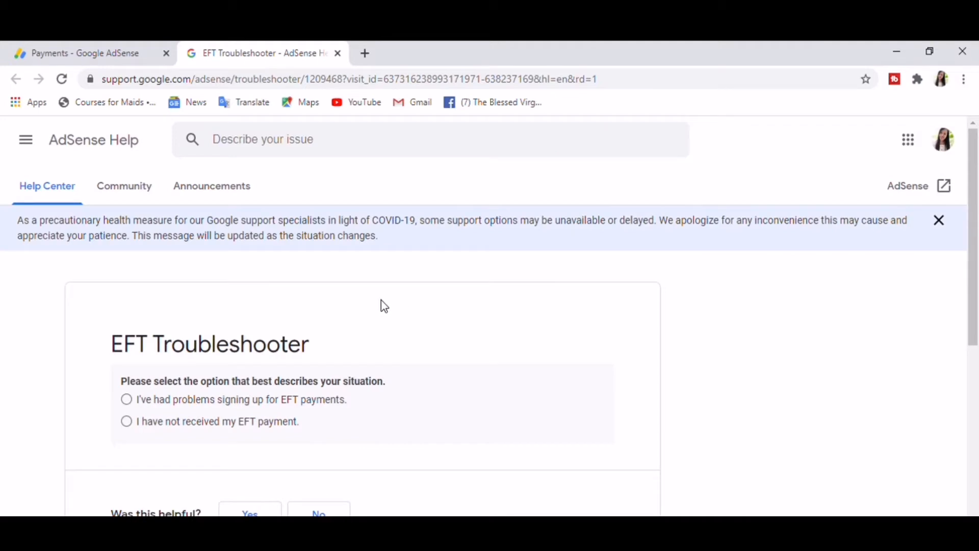
Step: Scroll down the EFT Troubleshooter page to Contact us and open the form
scroll(down, 3)
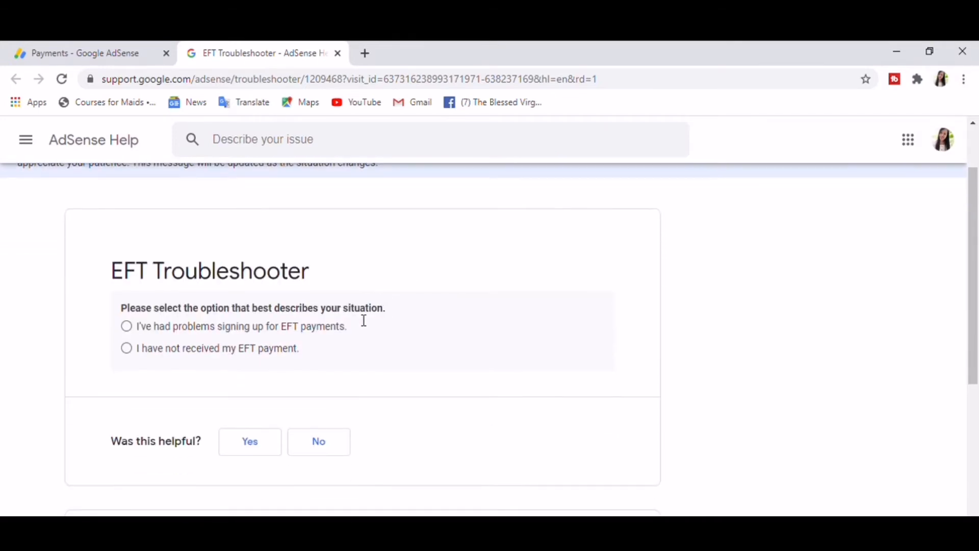
scroll(down, 3)
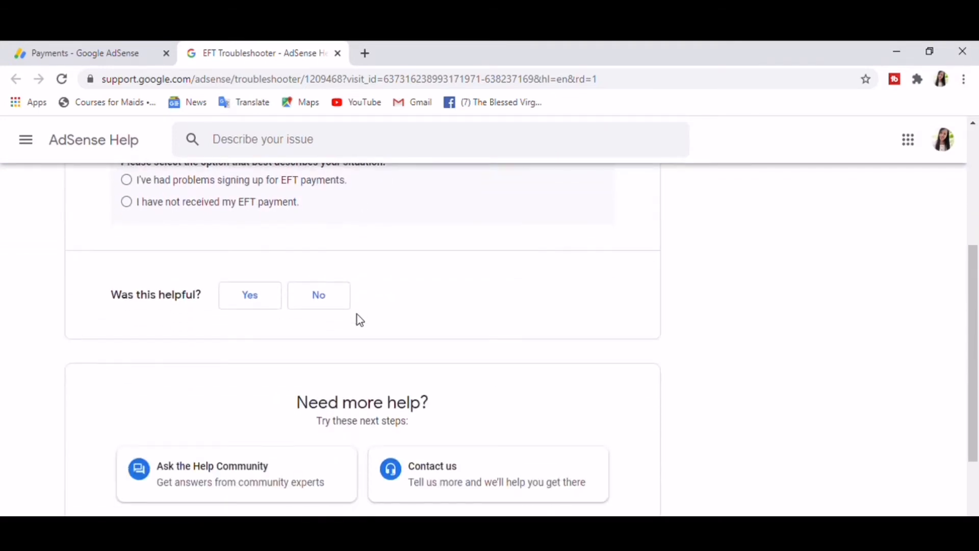
scroll(down, 3)
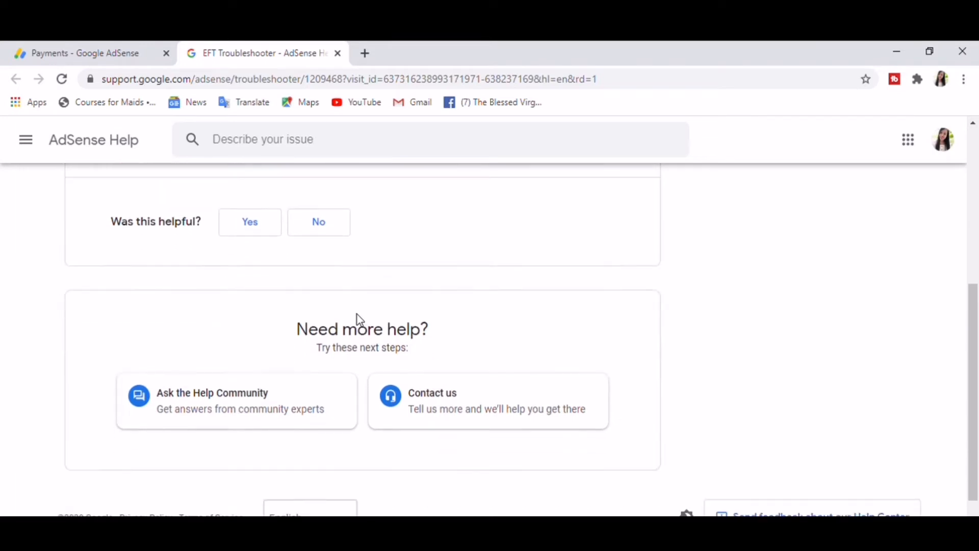
scroll(down, 3)
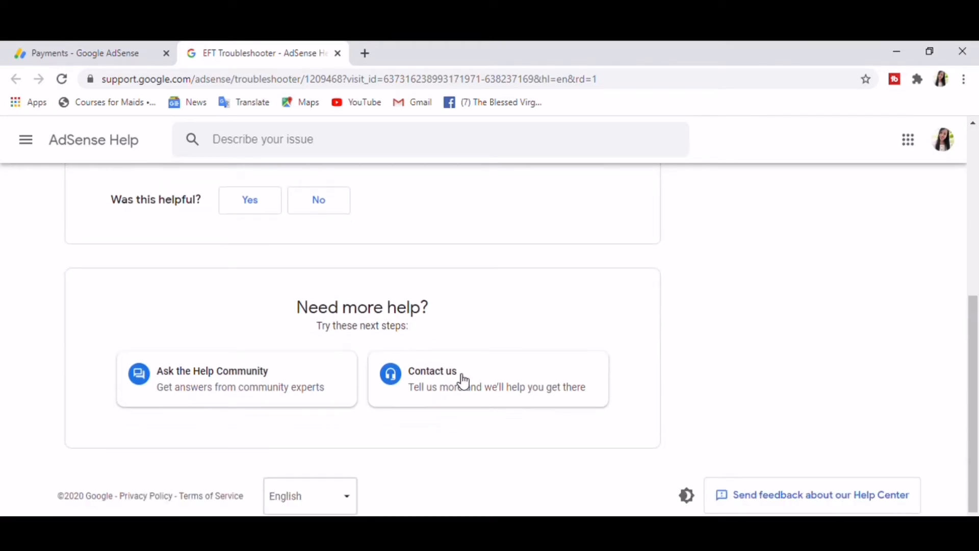
click(432, 377)
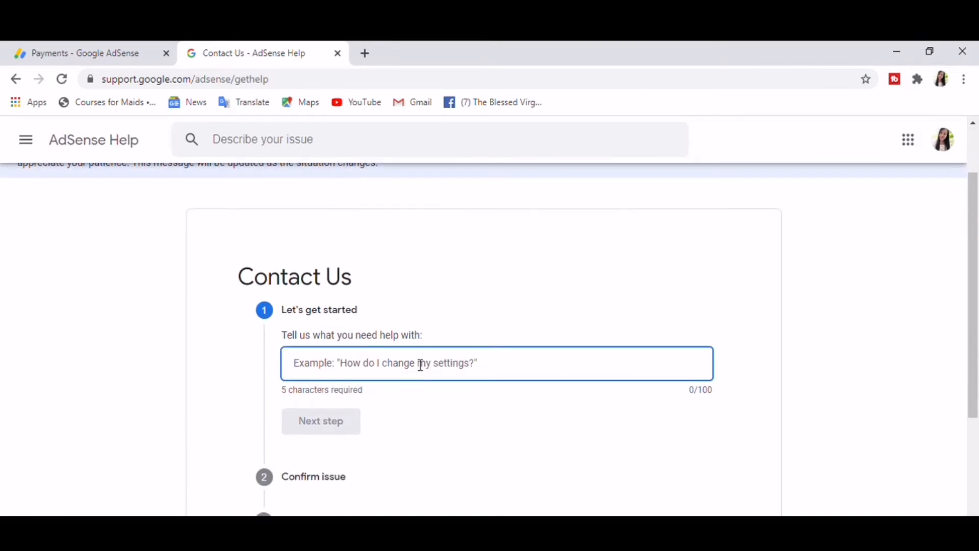
Step: Enter 'how to remove unverified payment method' as the help request and continue
text(how)
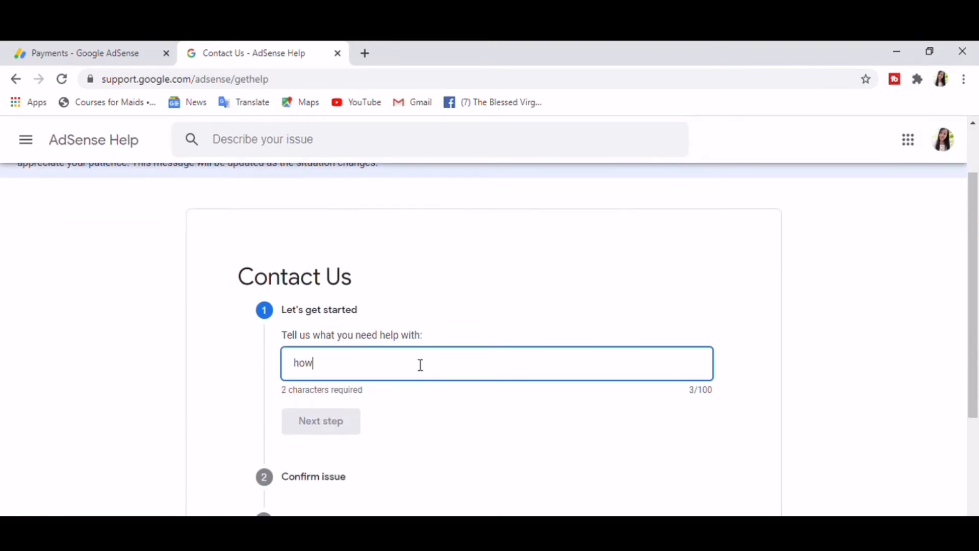
text(to)
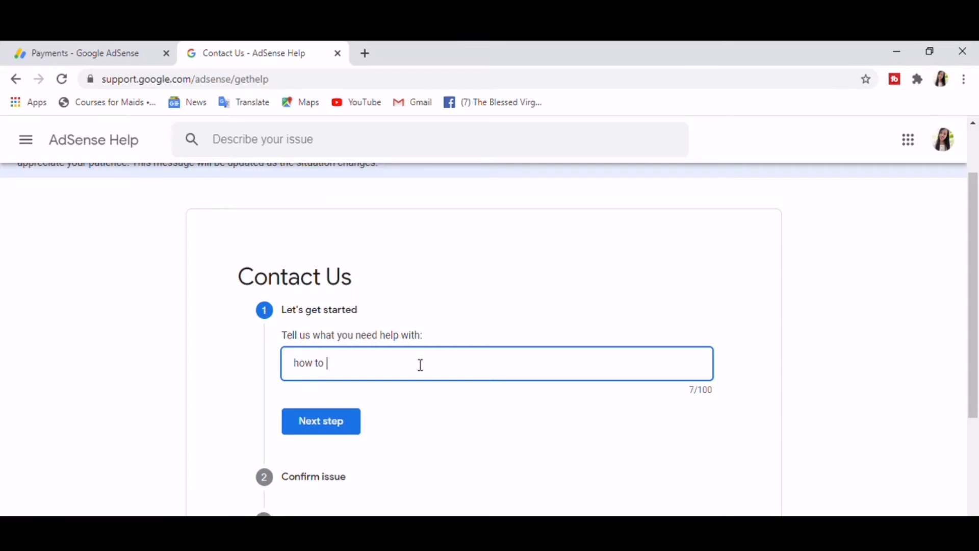
text(remove)
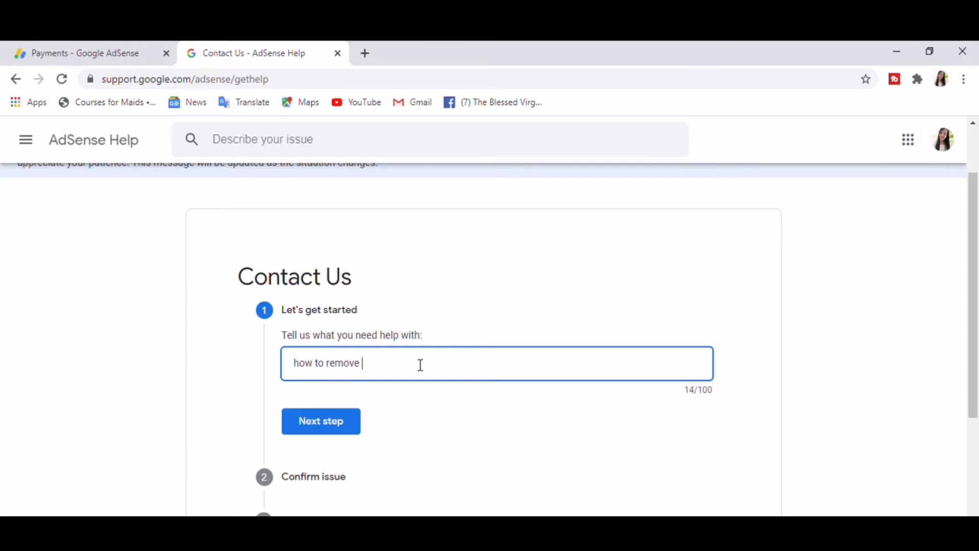
text(unverifiedn)
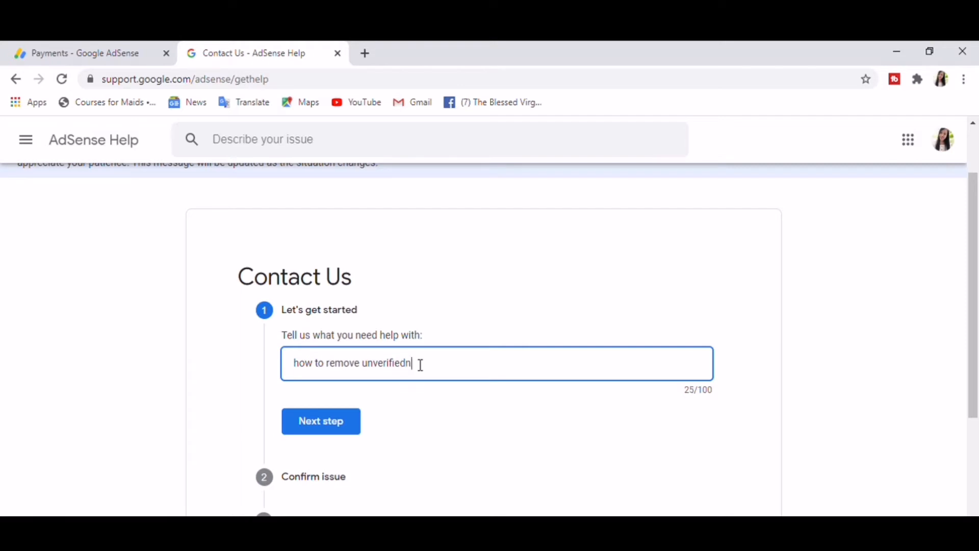
key(Backspace)
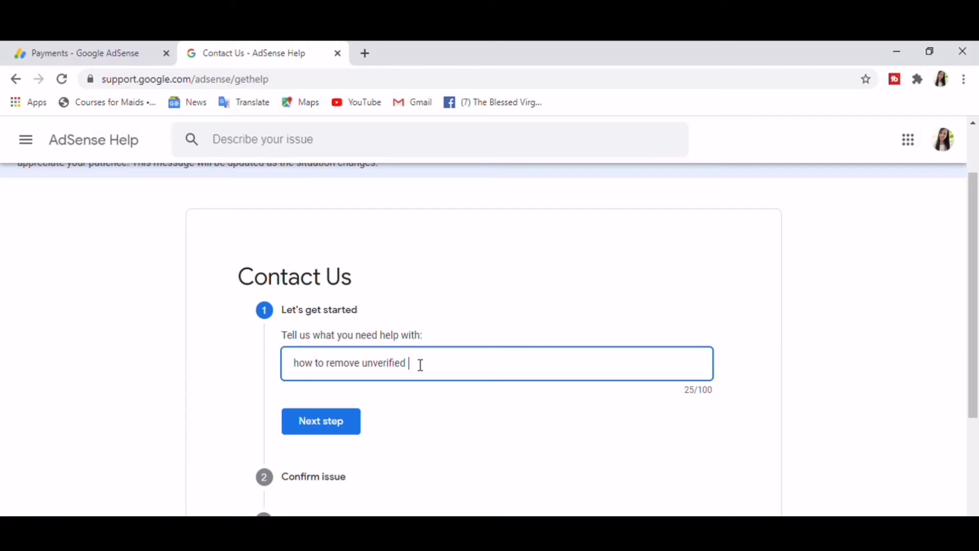
text(paymeth)
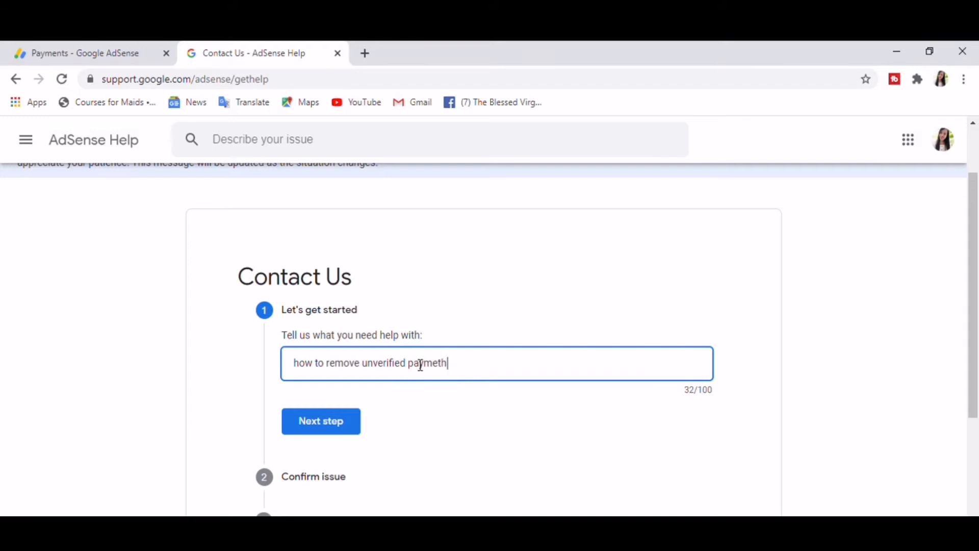
key(Backspace)
text(nt metho)
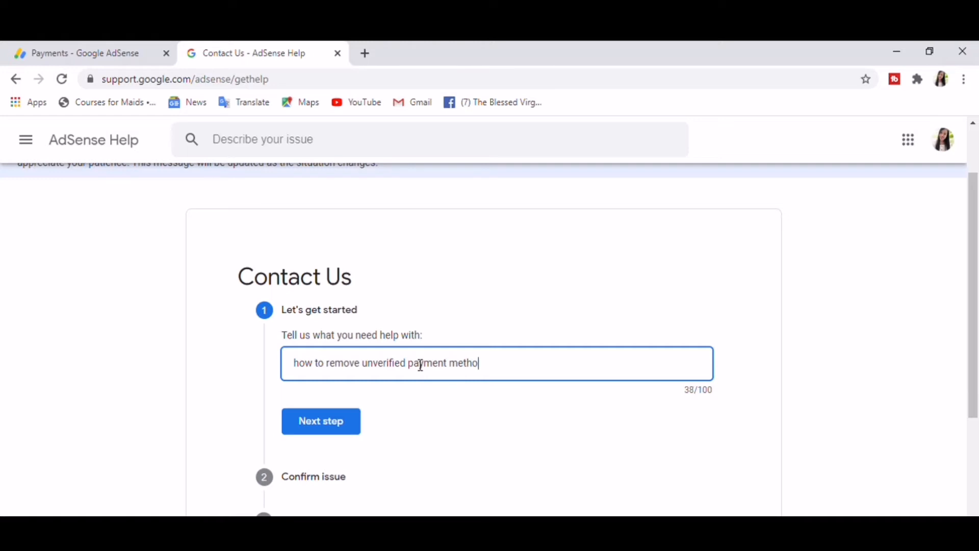
text(d)
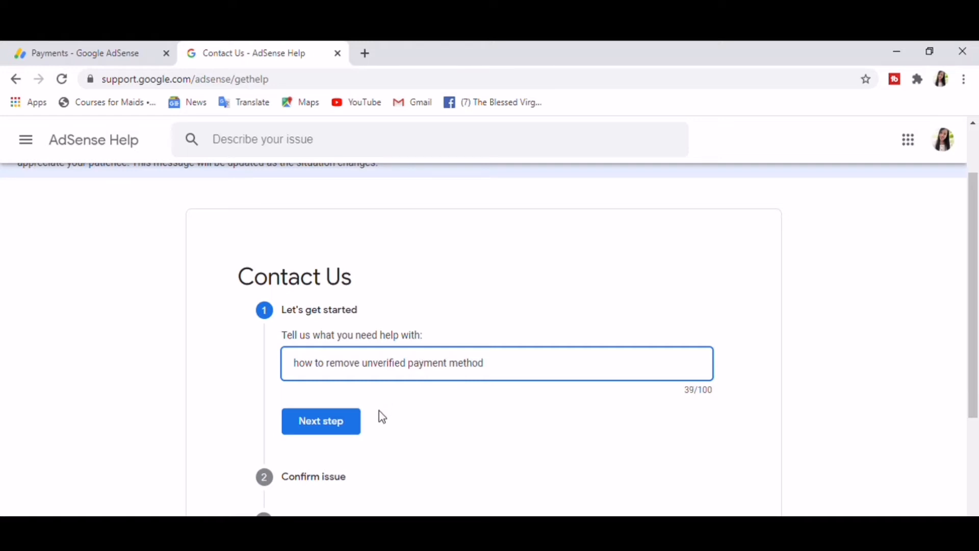
click(320, 420)
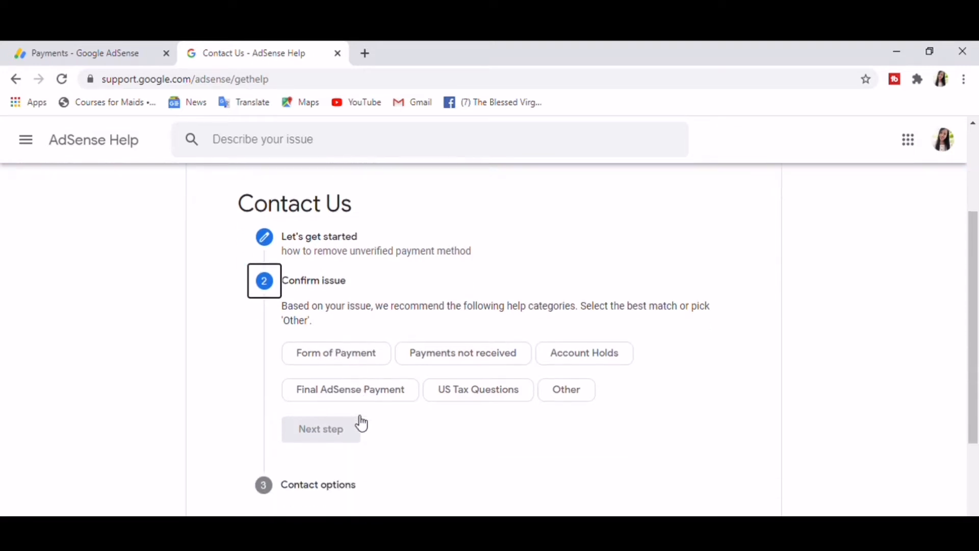
Step: Choose the Other category and open 'Why can't I delete an unverified payment method?'
click(566, 389)
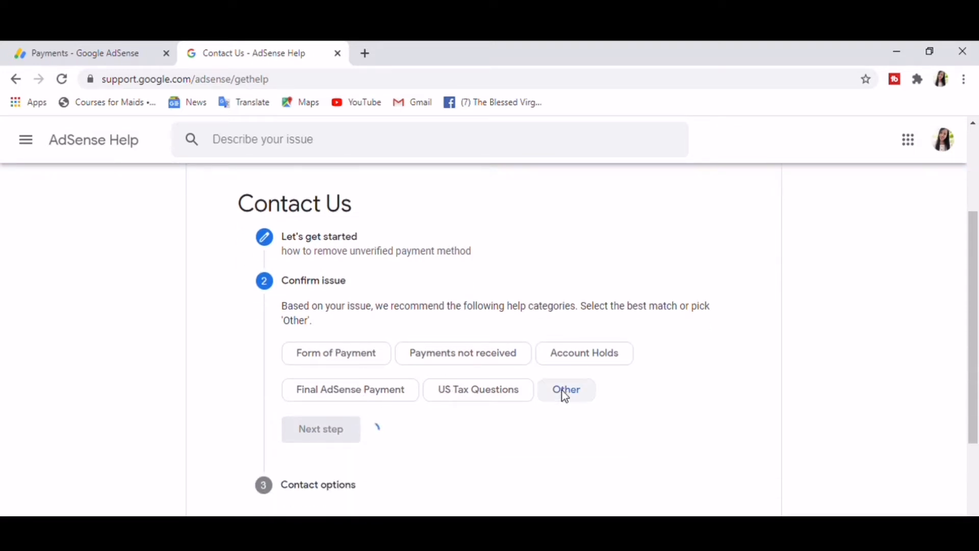
click(567, 390)
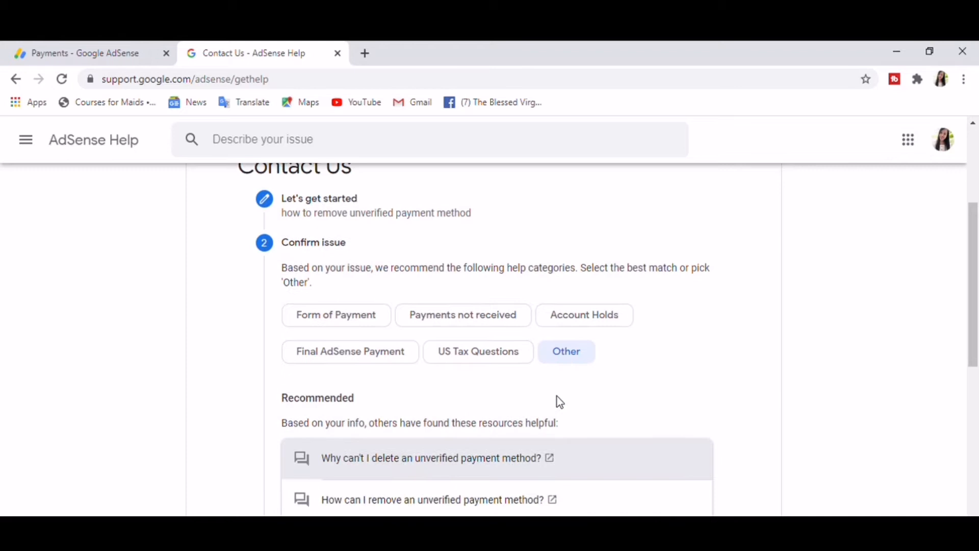
scroll(down, 3)
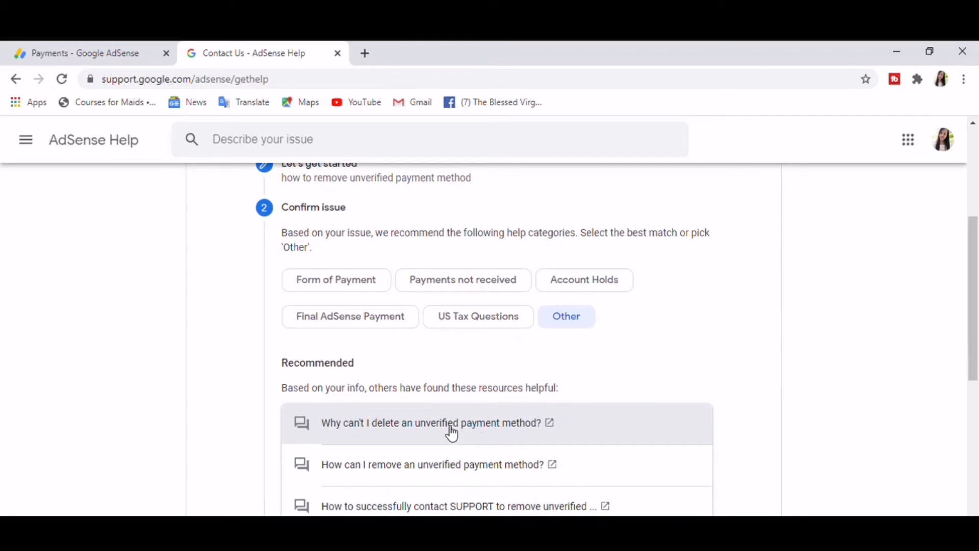
click(448, 423)
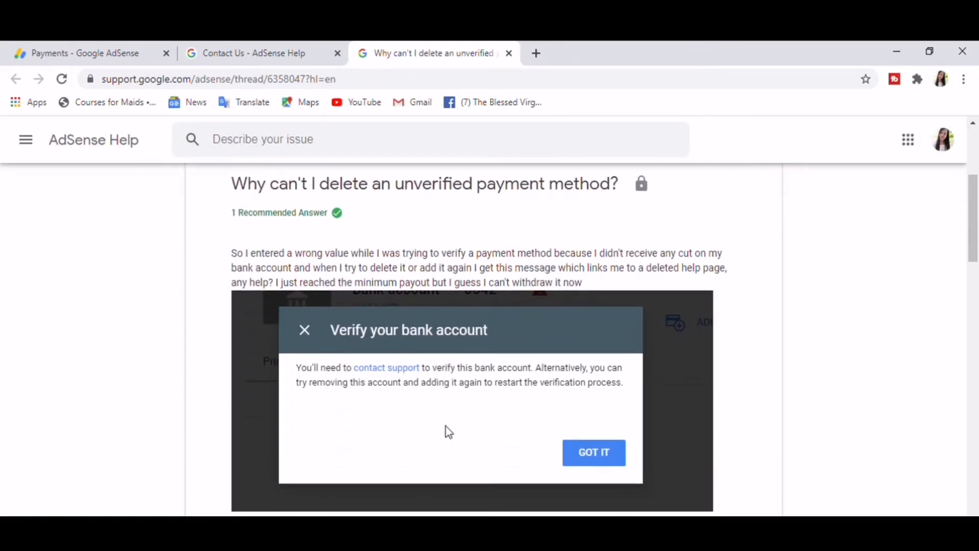
mouse_move(437, 413)
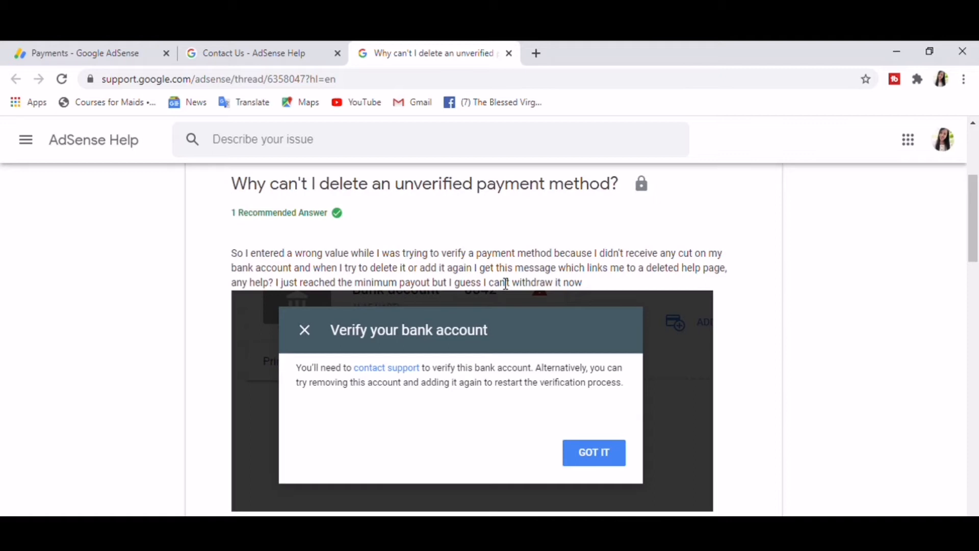
mouse_move(335, 310)
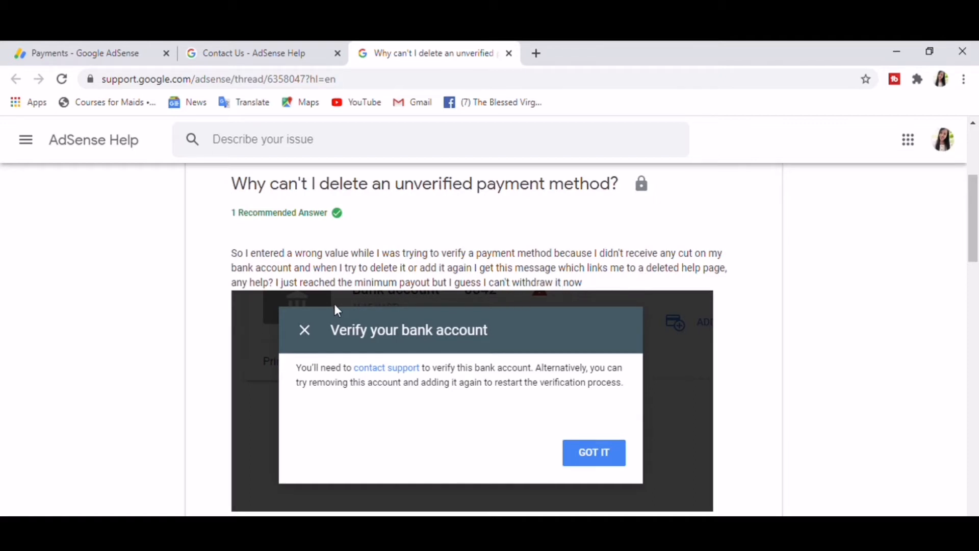
mouse_move(544, 297)
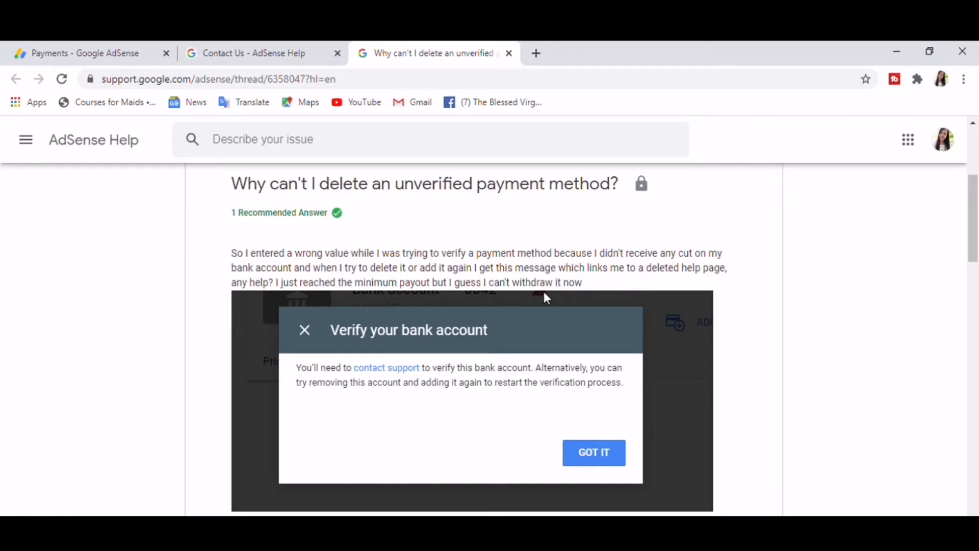
scroll(down, 3)
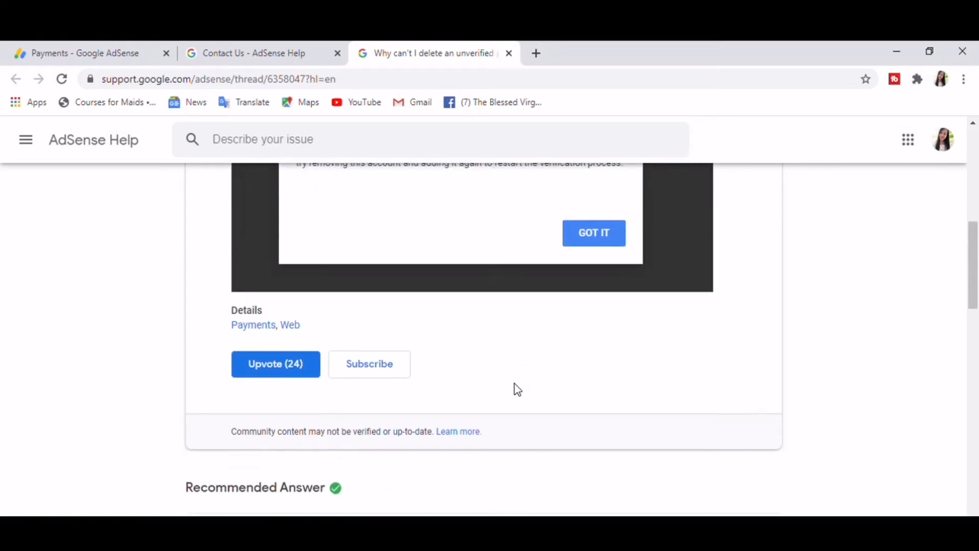
scroll(down, 3)
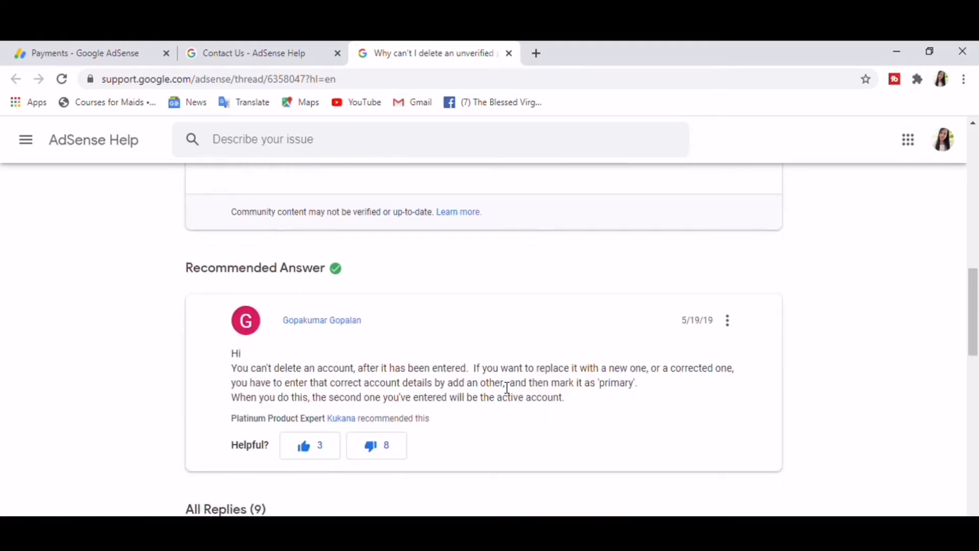
mouse_move(402, 403)
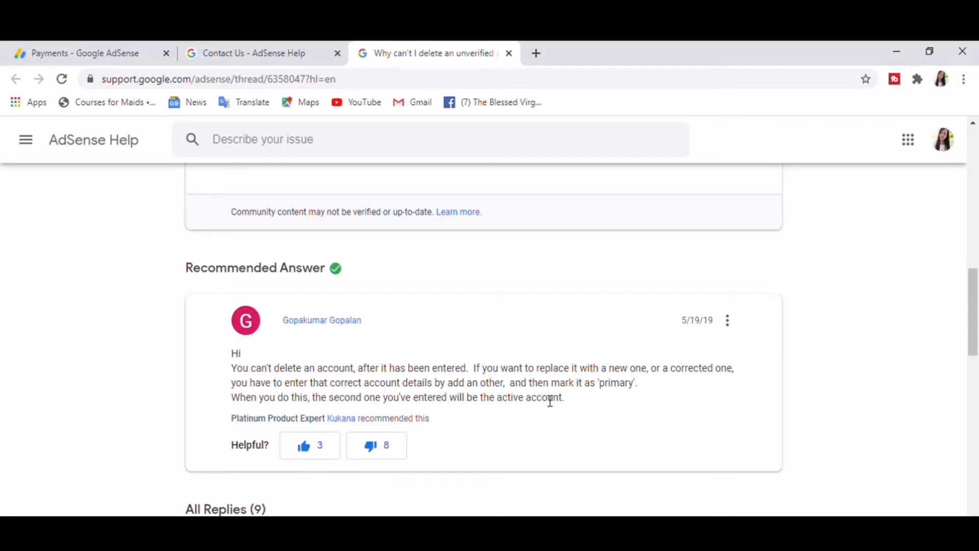
scroll(down, 3)
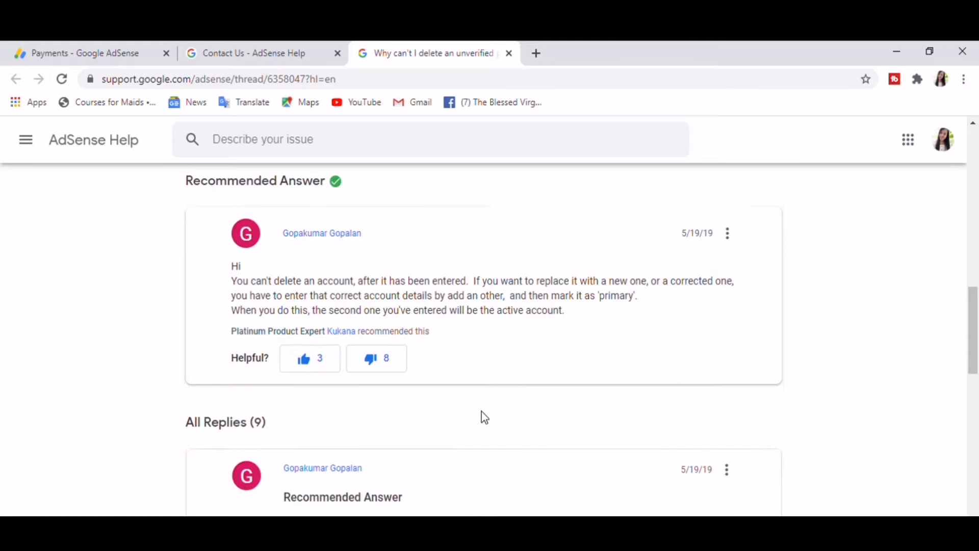
scroll(down, 3)
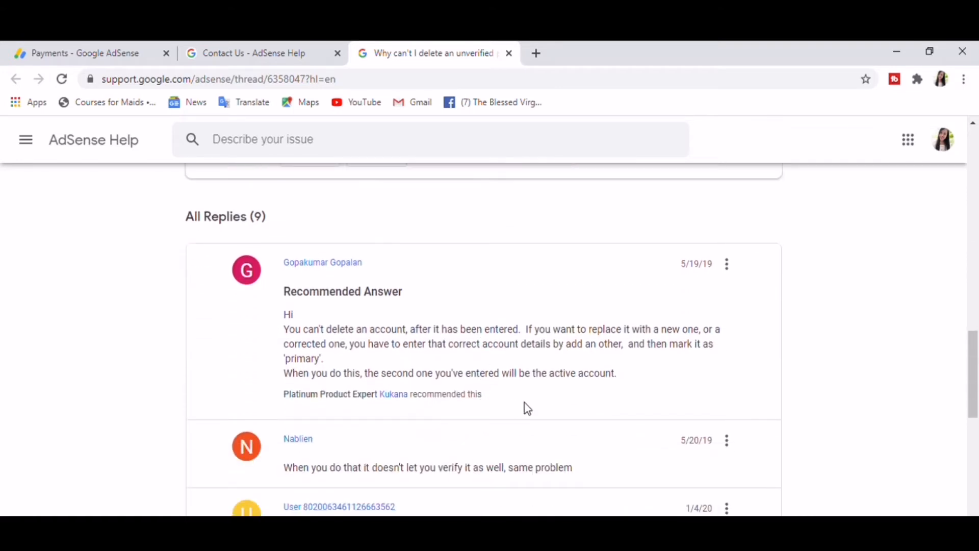
scroll(down, 3)
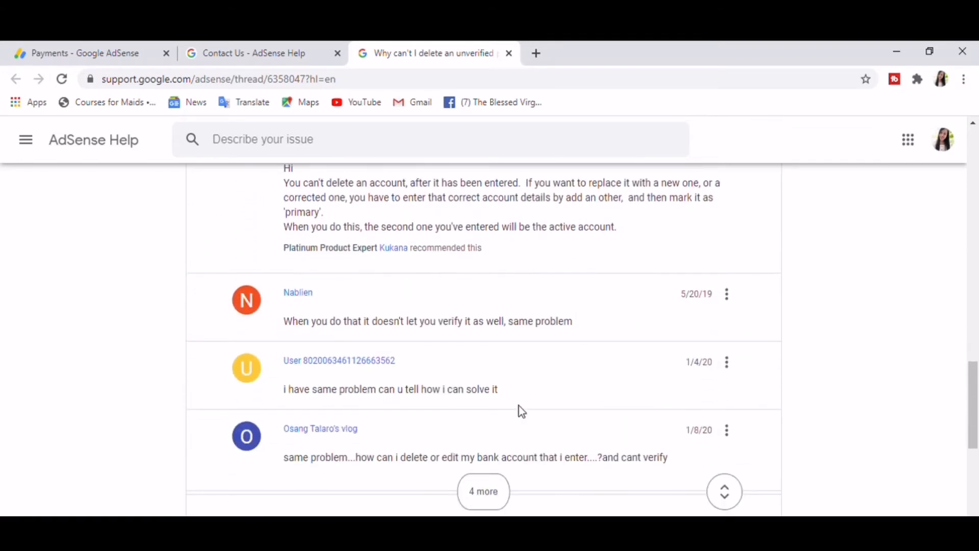
mouse_move(372, 416)
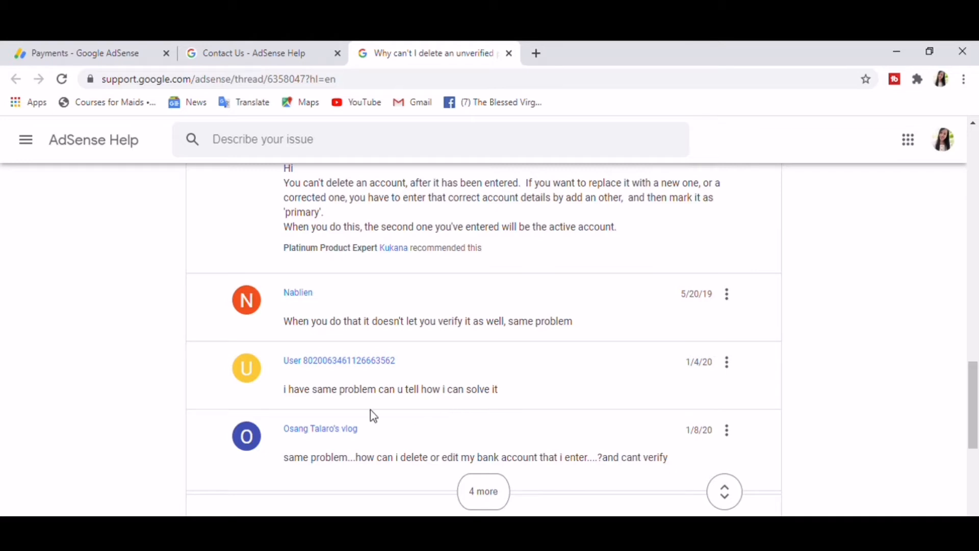
scroll(down, 3)
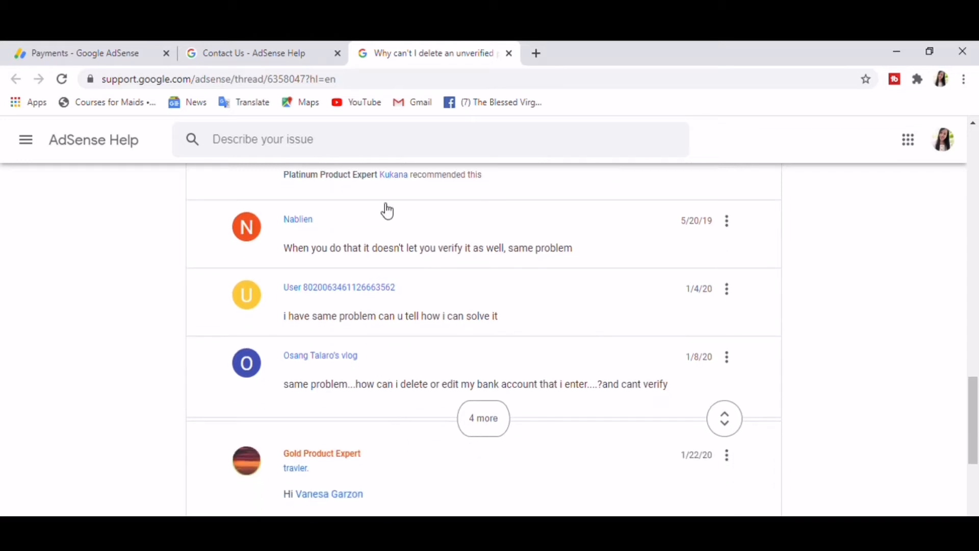
mouse_move(508, 53)
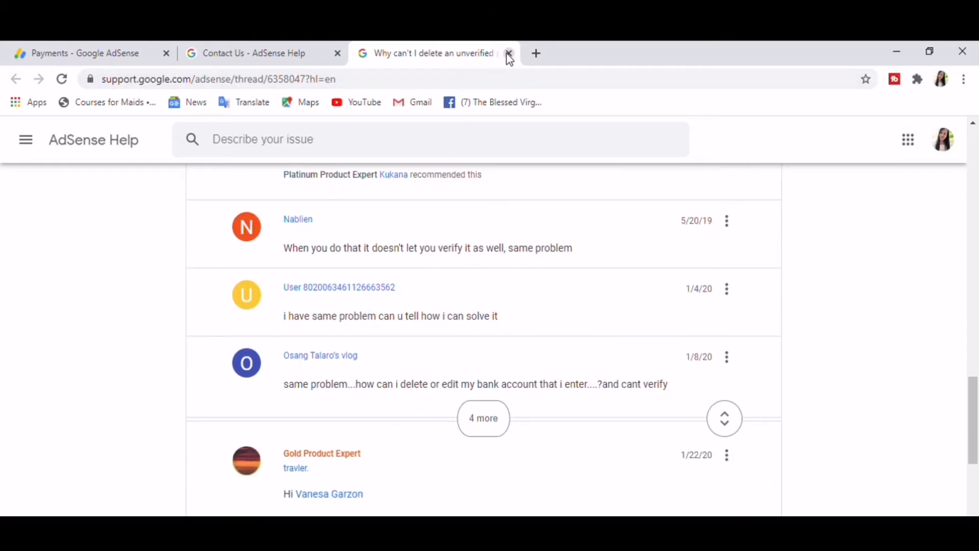
Step: Close the first thread and read 'How can I remove an unverified payment method?'
click(508, 53)
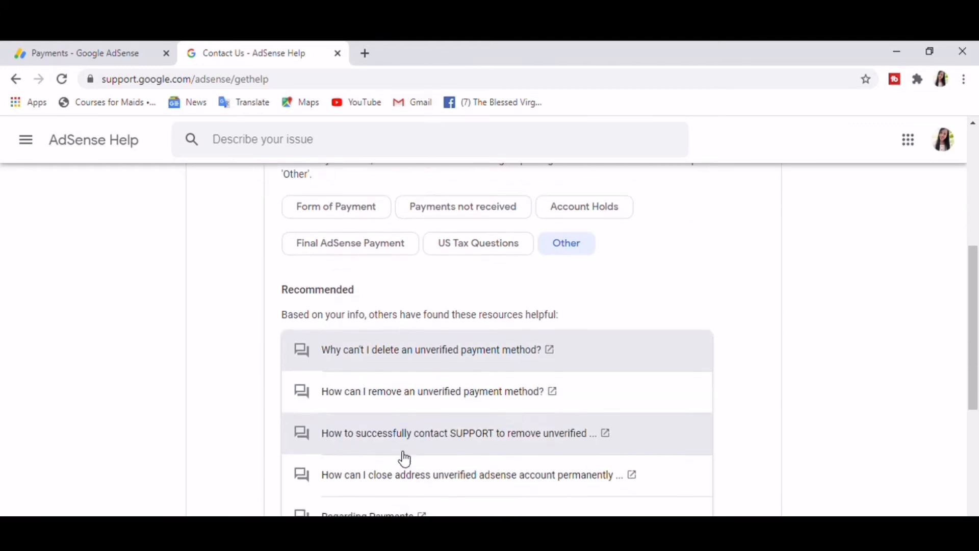
click(431, 391)
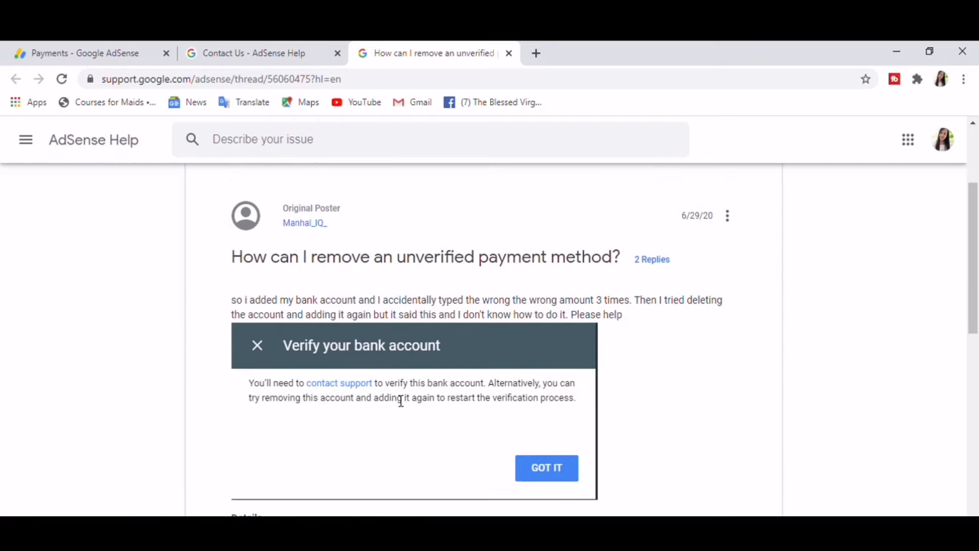
scroll(down, 3)
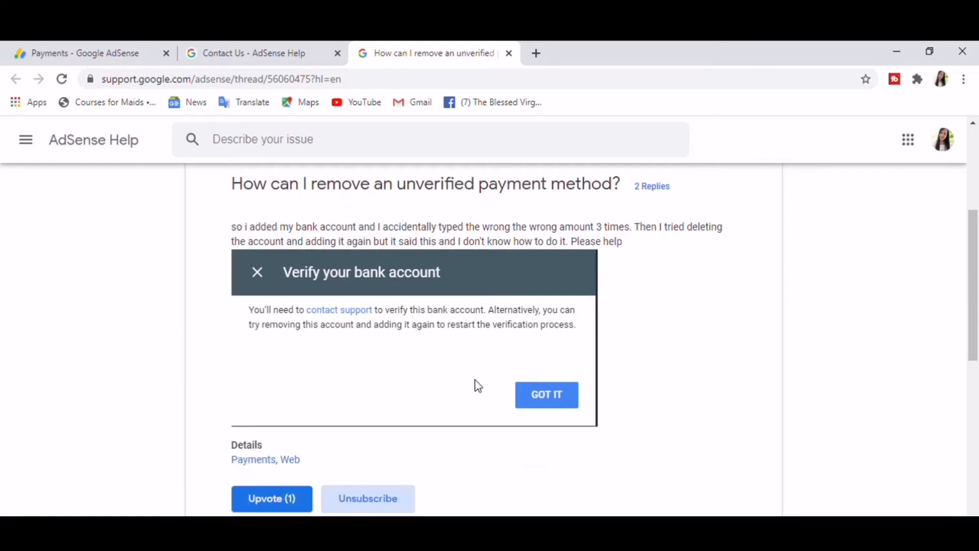
scroll(down, 3)
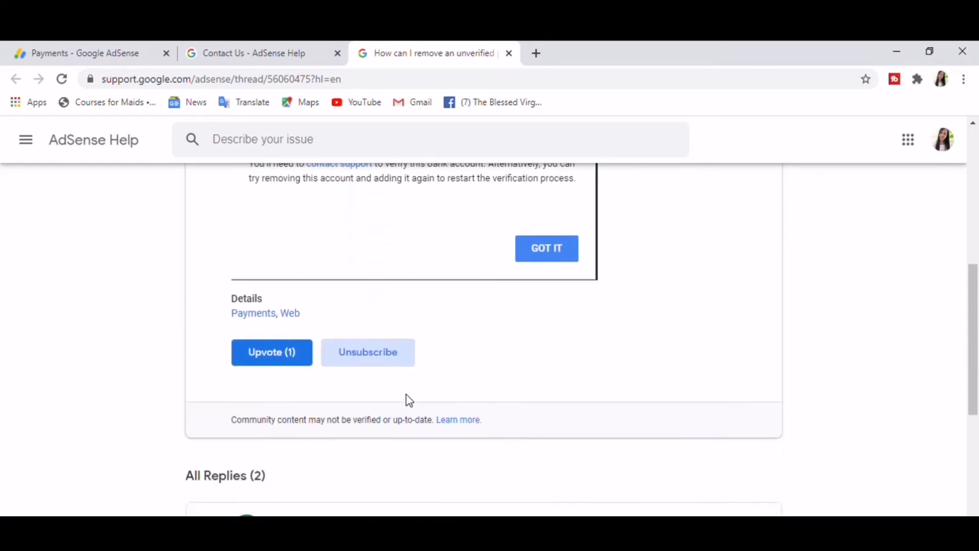
scroll(down, 3)
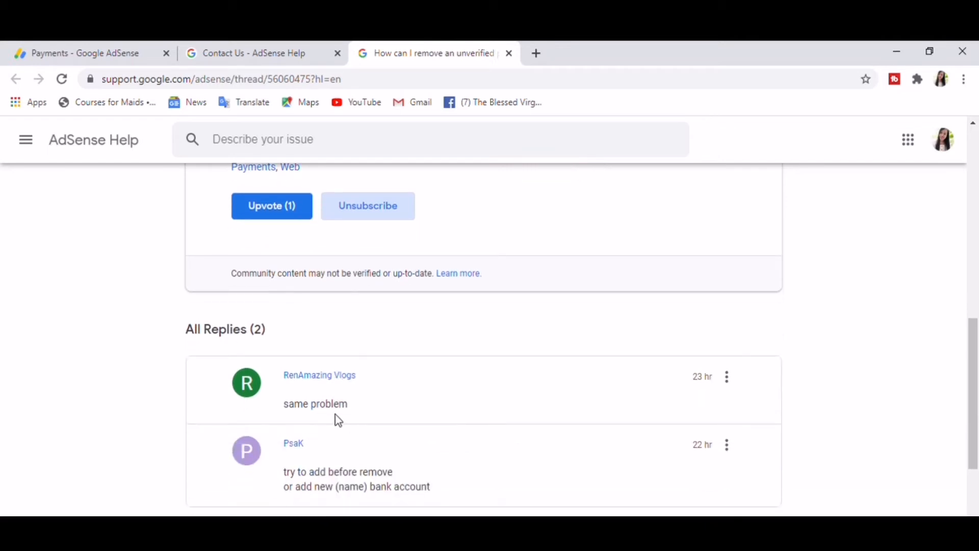
mouse_move(401, 505)
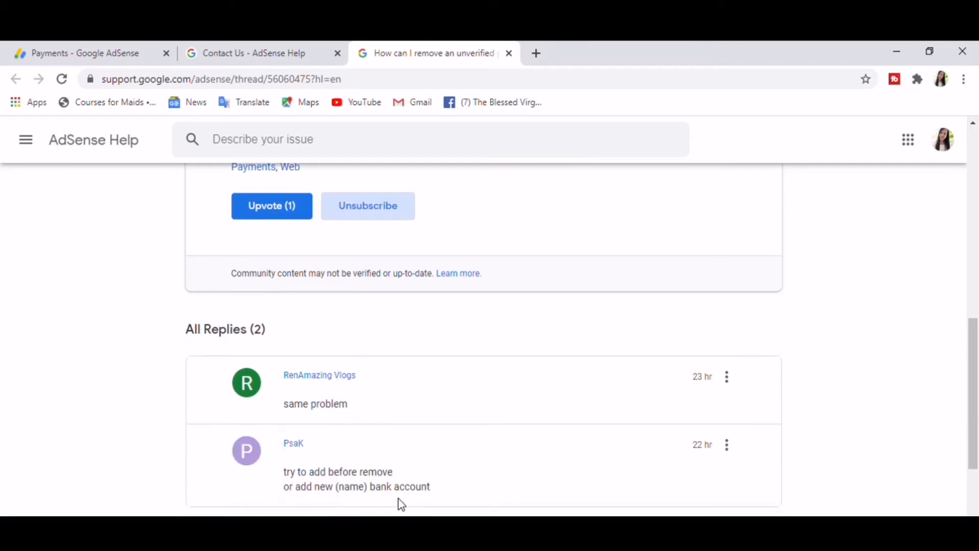
scroll(down, 3)
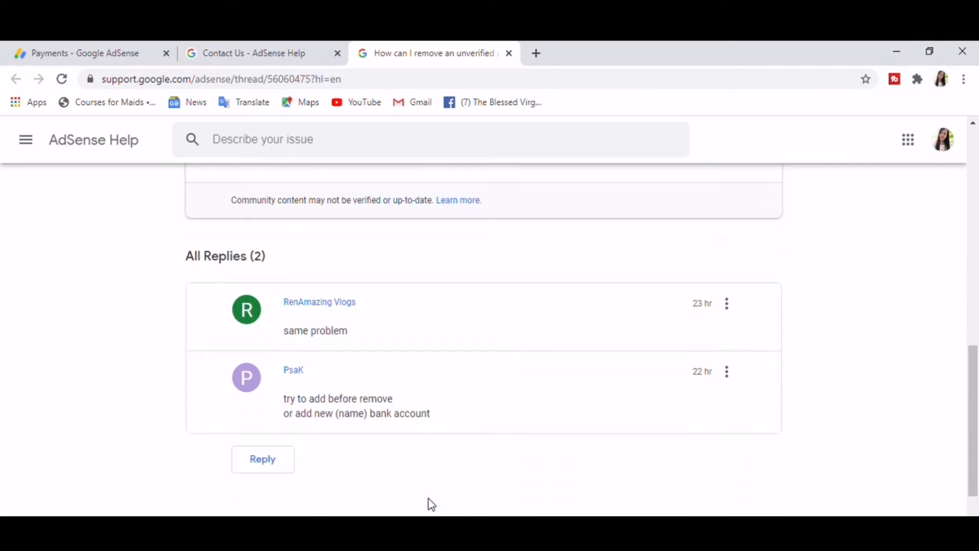
mouse_move(343, 432)
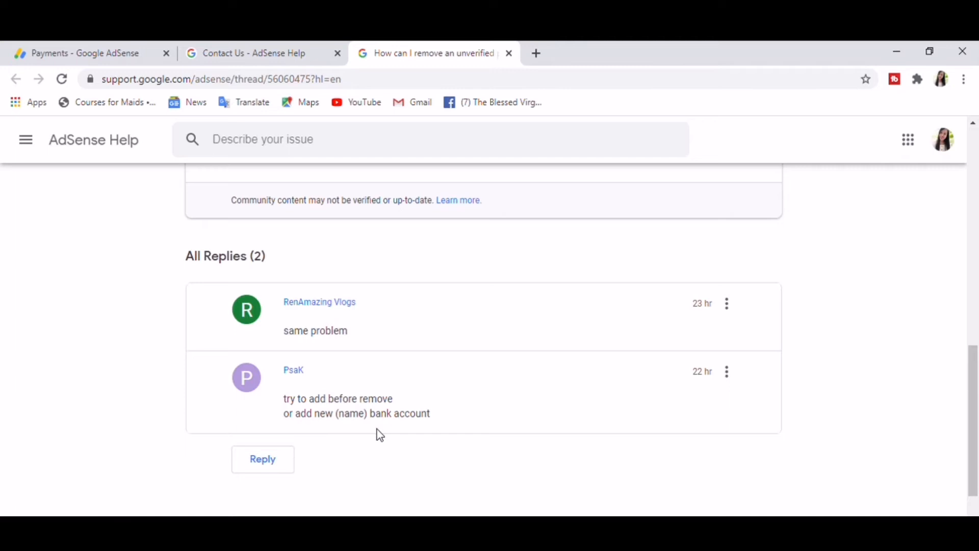
scroll(up, 3)
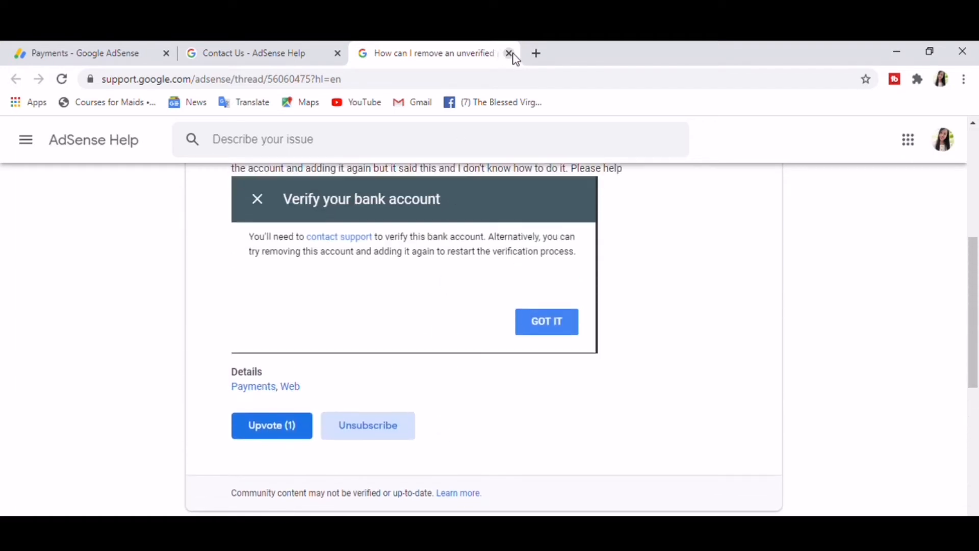
Step: Close the second thread, skim the contact-support thread, then close it too
click(509, 53)
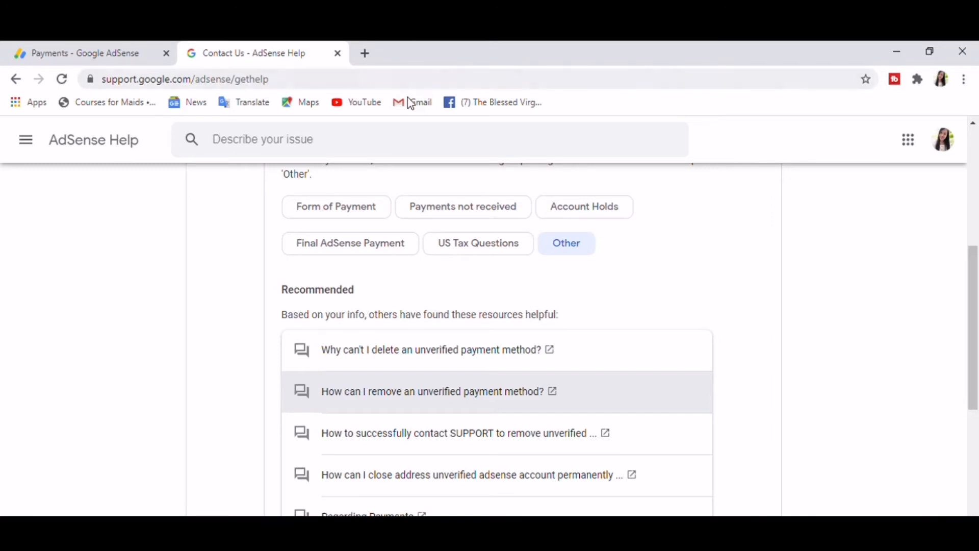
mouse_move(411, 439)
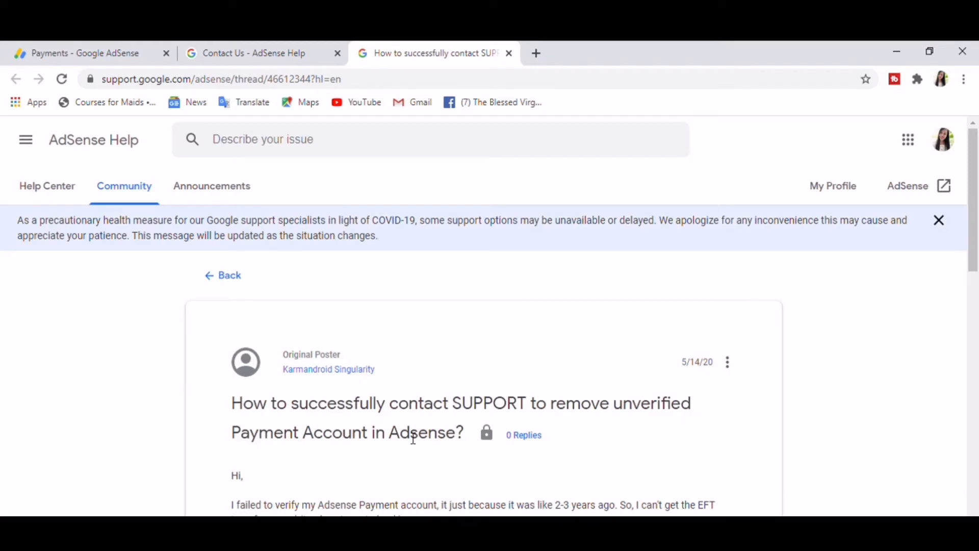
scroll(down, 3)
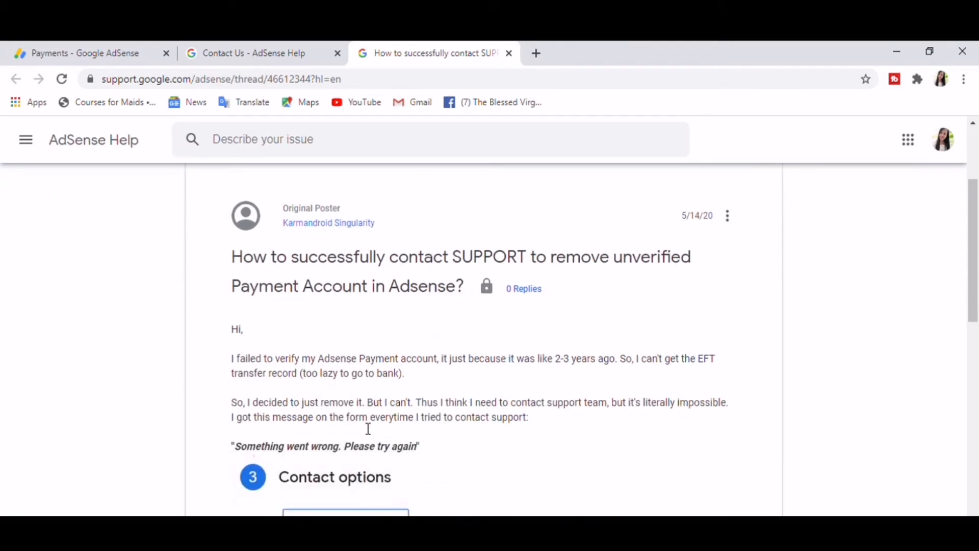
mouse_move(588, 381)
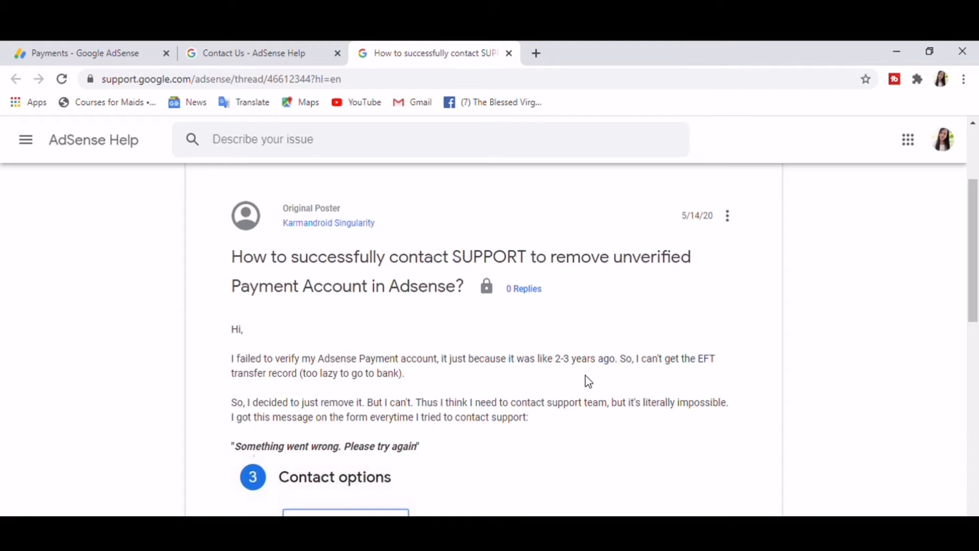
mouse_move(428, 454)
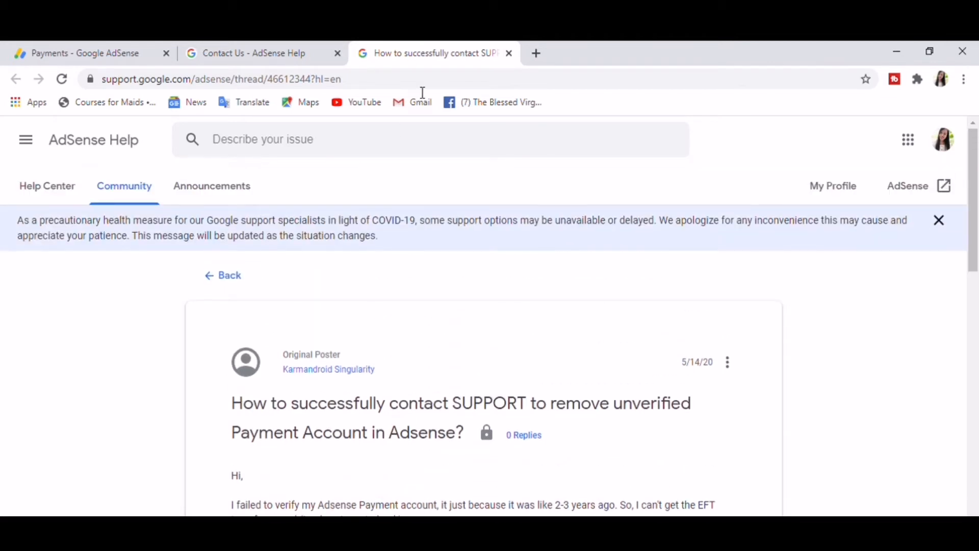
mouse_move(509, 53)
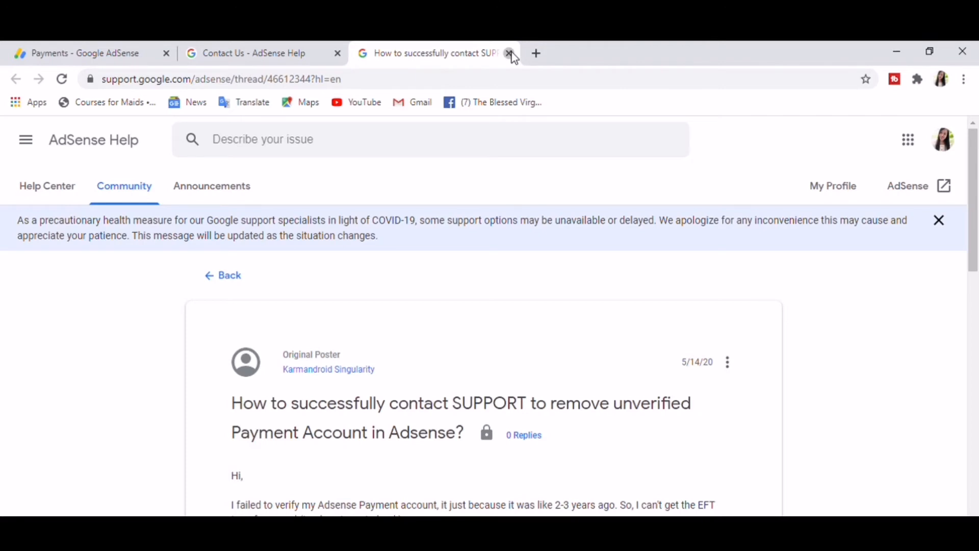
click(509, 53)
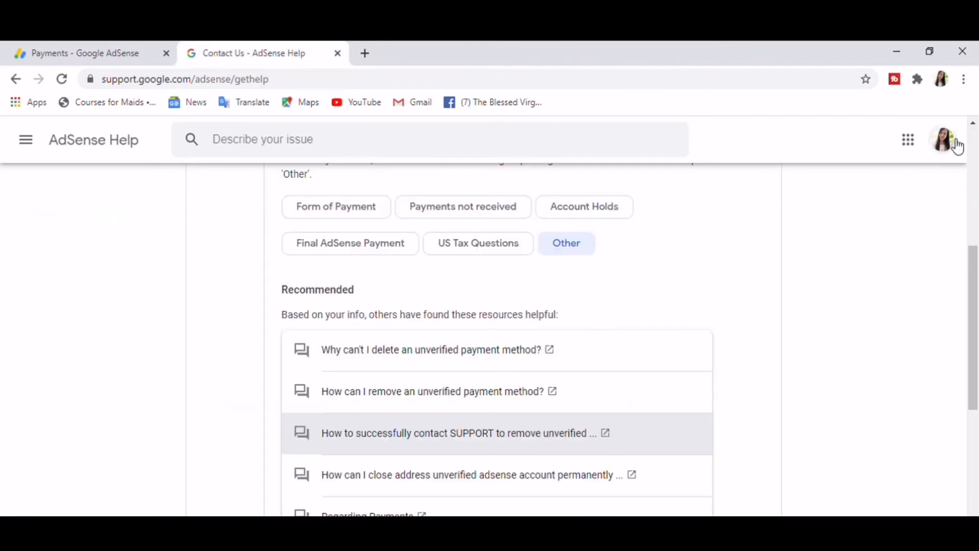
Step: Open the profile menu, then open the AdSense site in a new tab
click(942, 139)
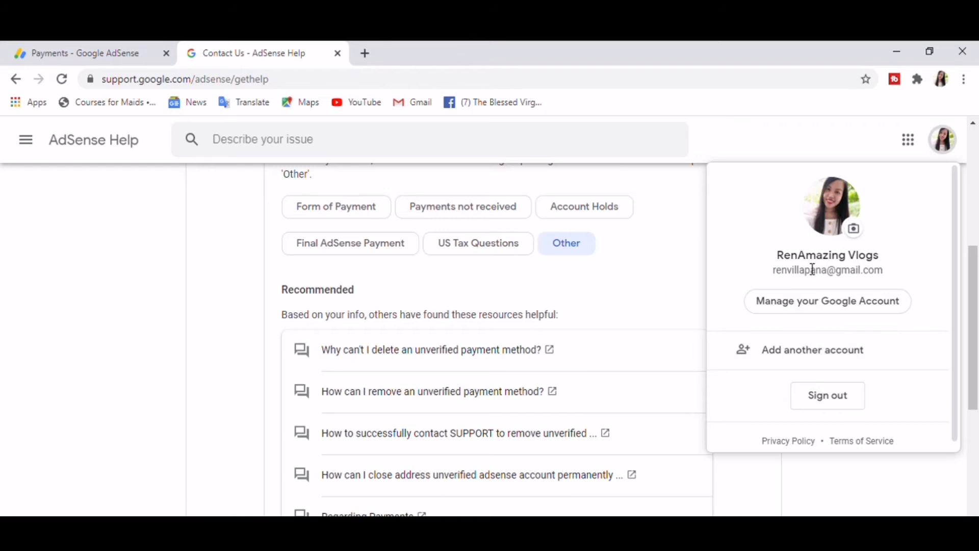
mouse_move(664, 276)
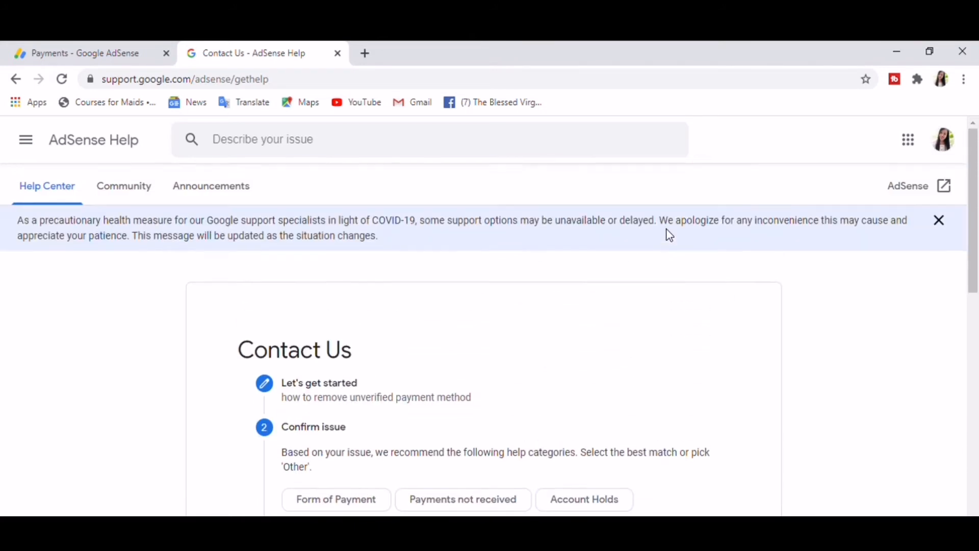
mouse_move(910, 191)
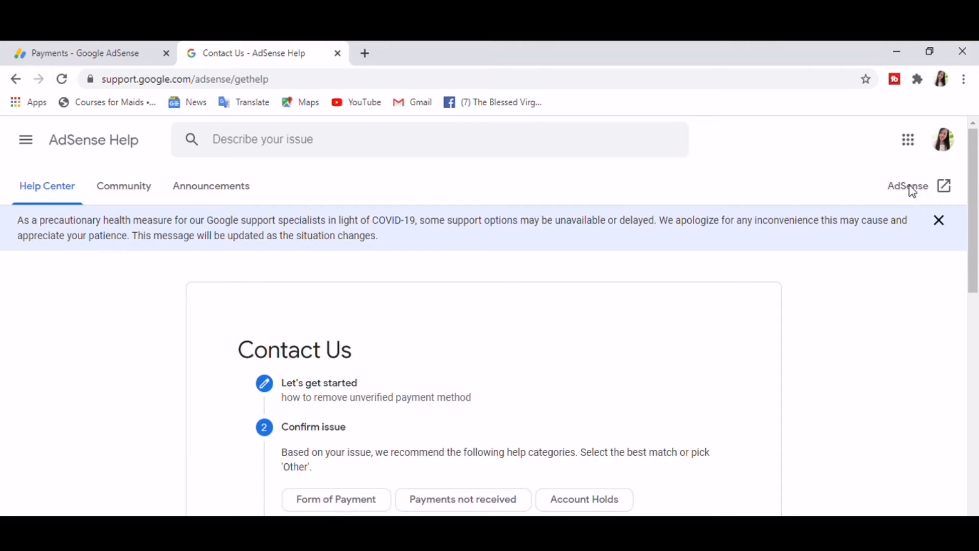
click(914, 186)
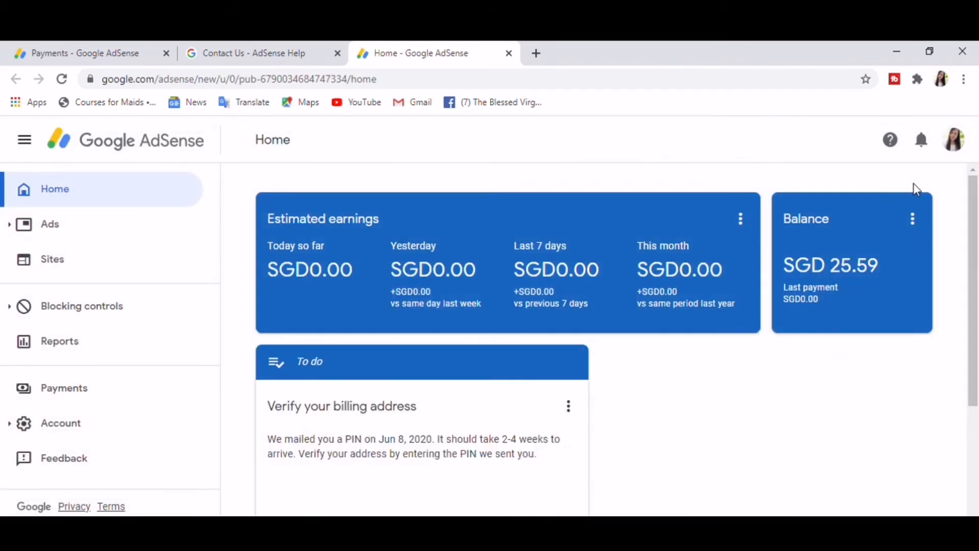
mouse_move(953, 140)
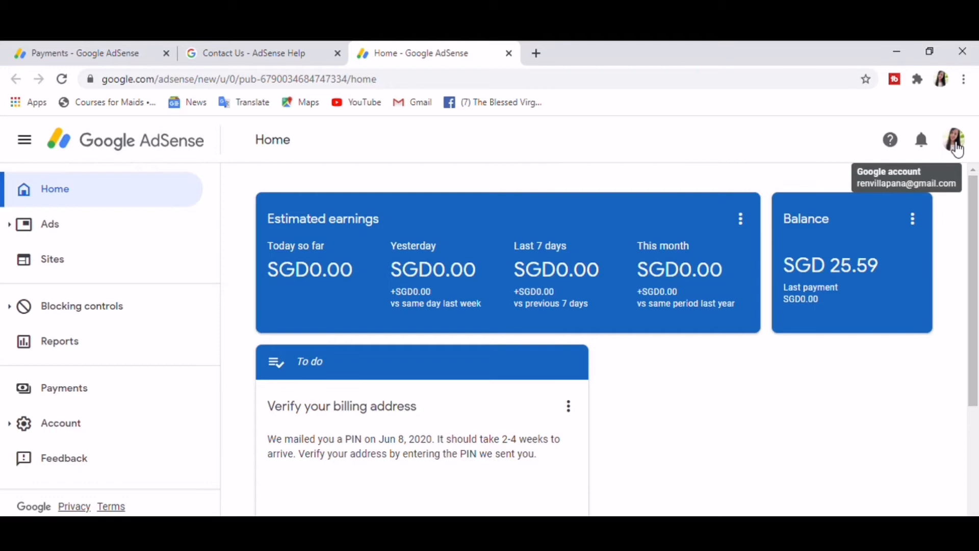
Step: Choose 'My account' from the AdSense profile menu to reach the Google Account page
click(953, 140)
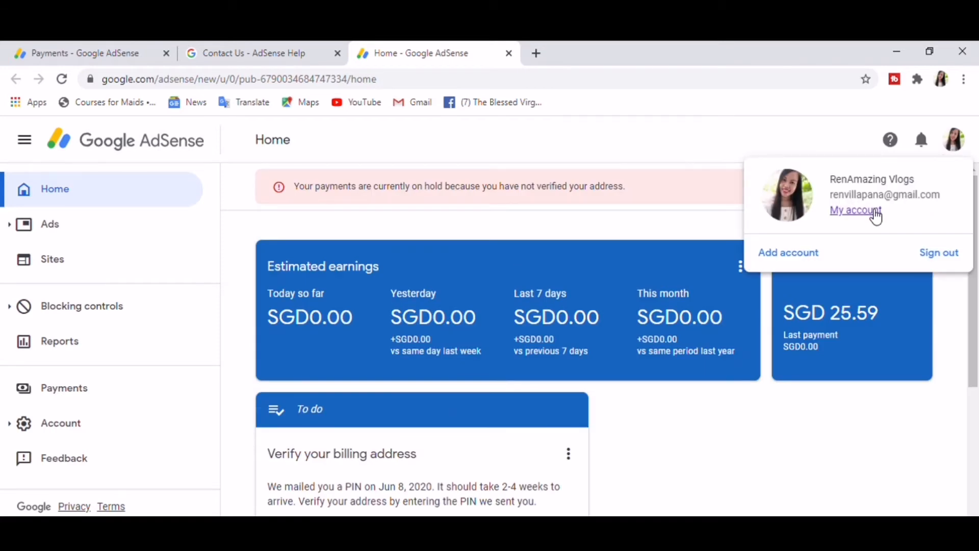
click(856, 210)
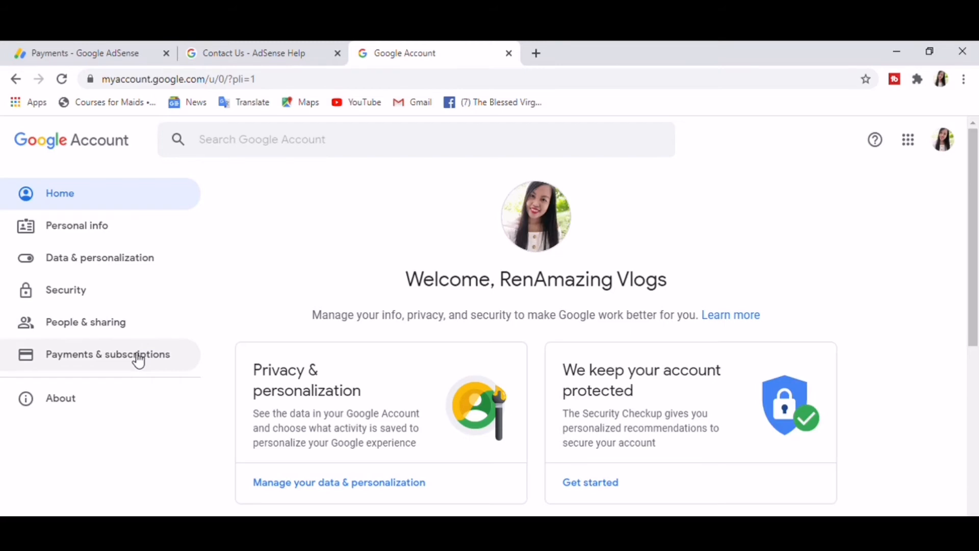
mouse_move(183, 365)
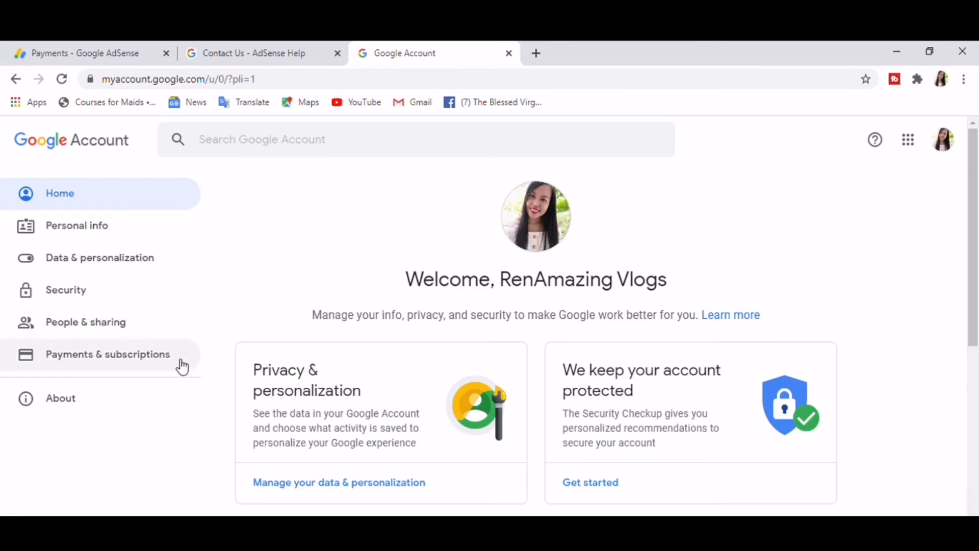
Step: Go to Payments & subscriptions, then Manage payment methods
click(107, 355)
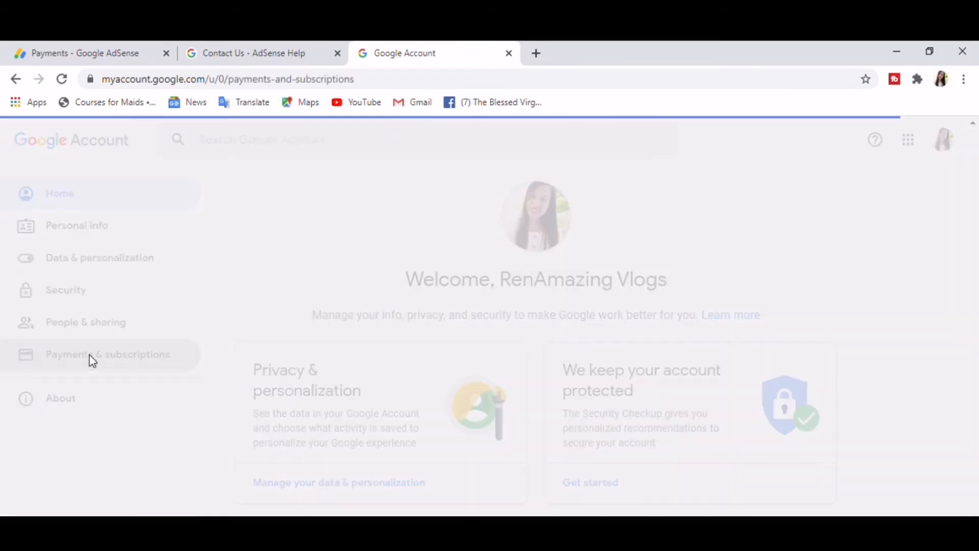
click(108, 355)
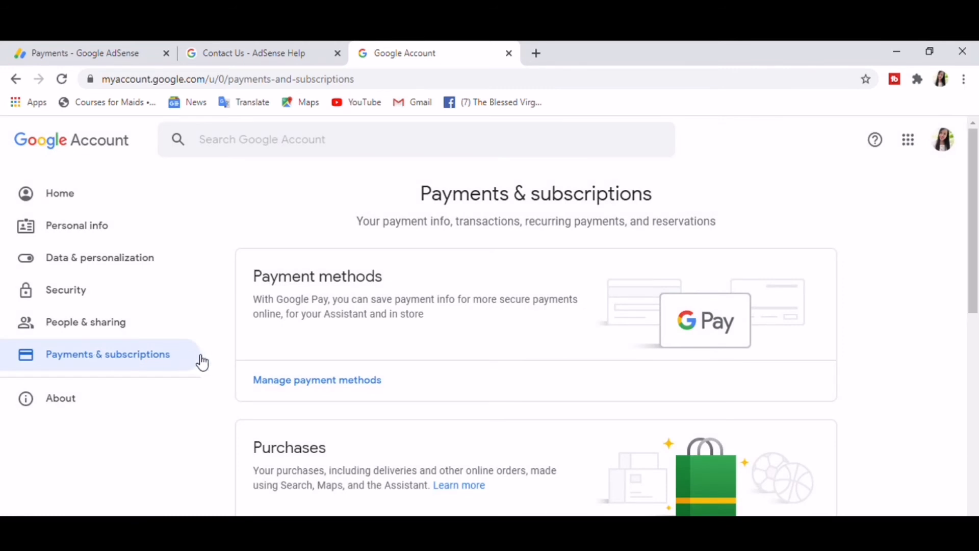
mouse_move(447, 320)
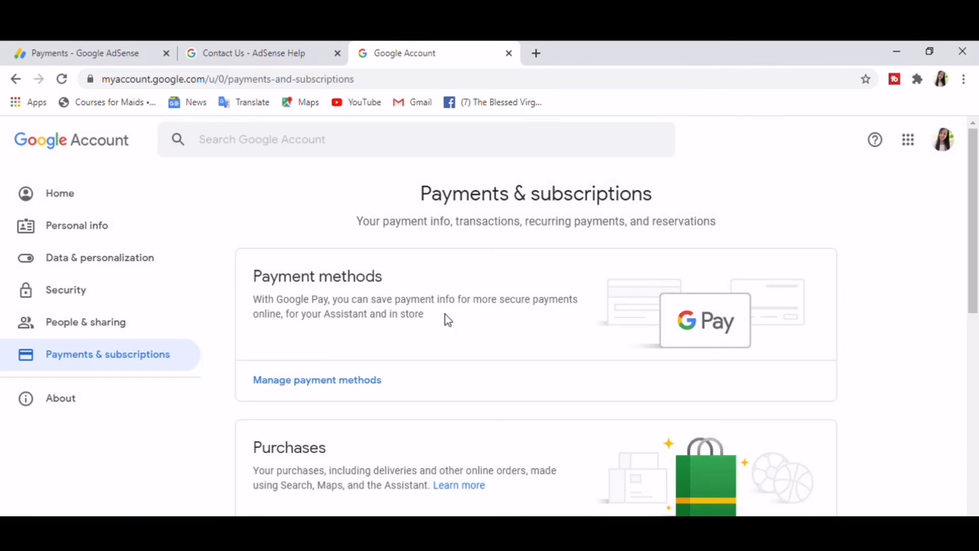
mouse_move(325, 387)
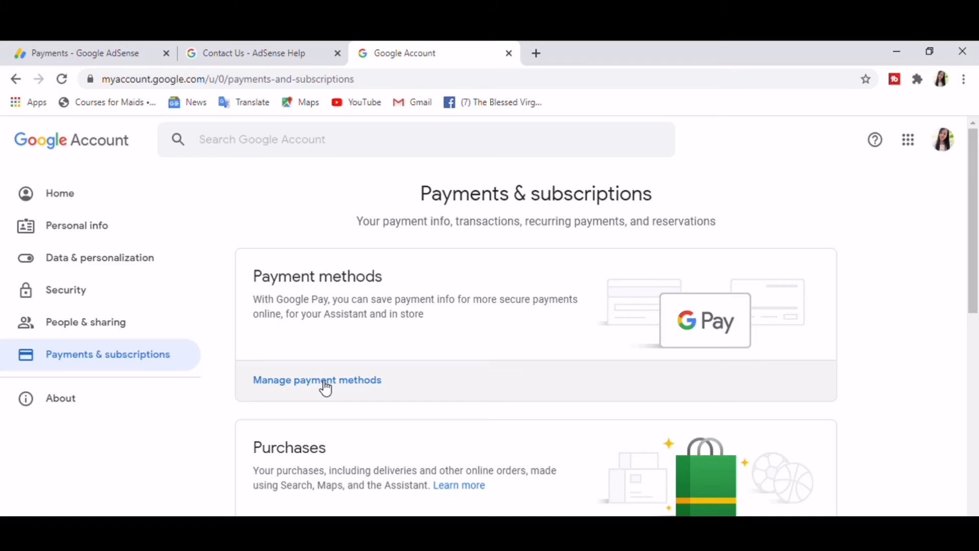
click(318, 380)
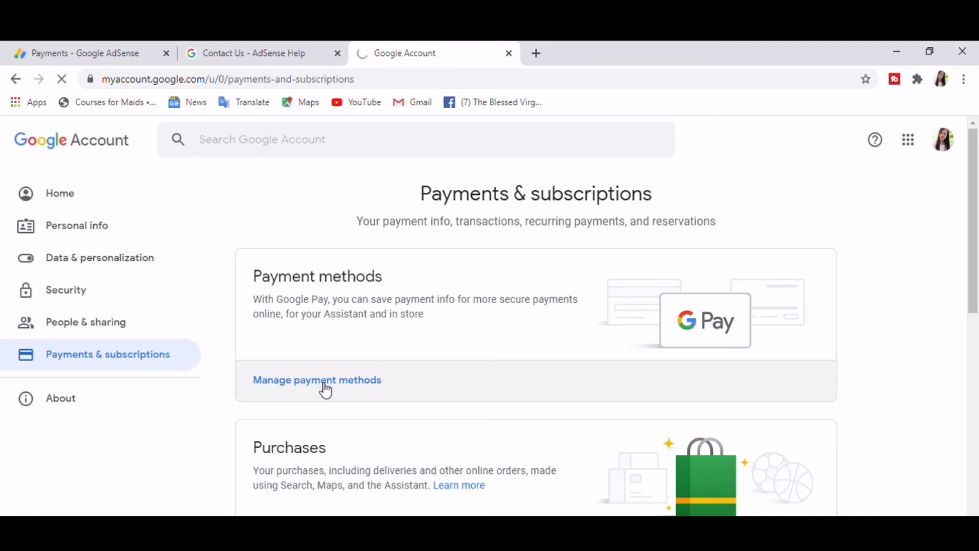
click(318, 380)
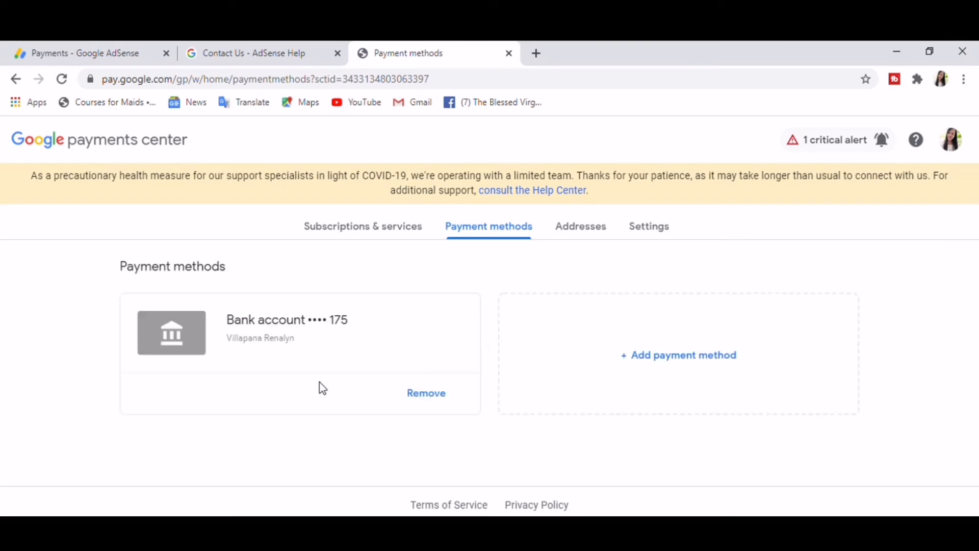
mouse_move(265, 365)
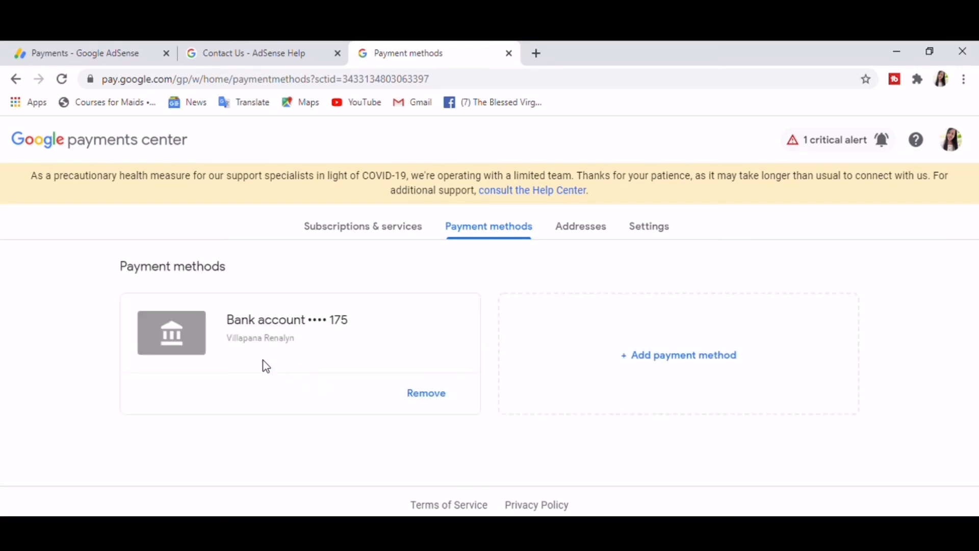
mouse_move(442, 378)
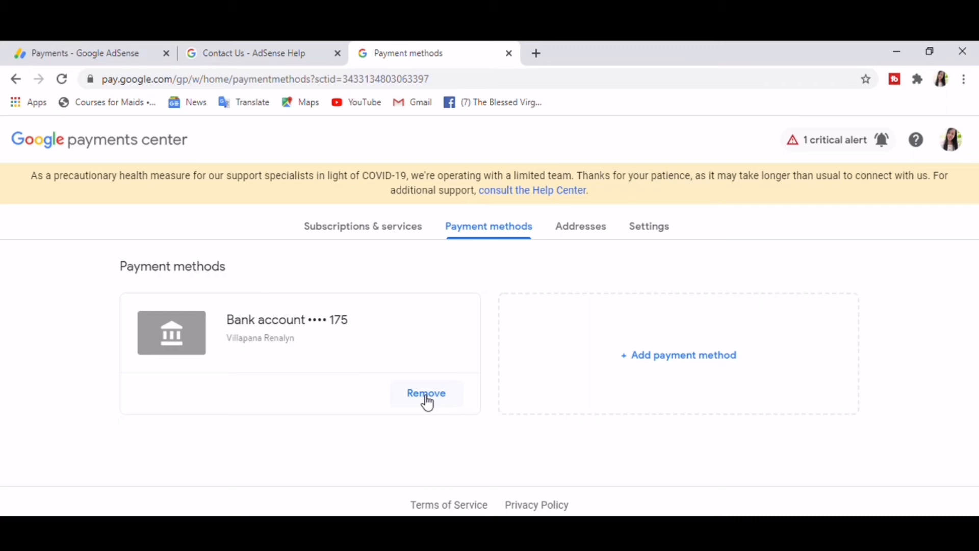
Step: Remove the bank account ending 175 and confirm the removal
click(426, 393)
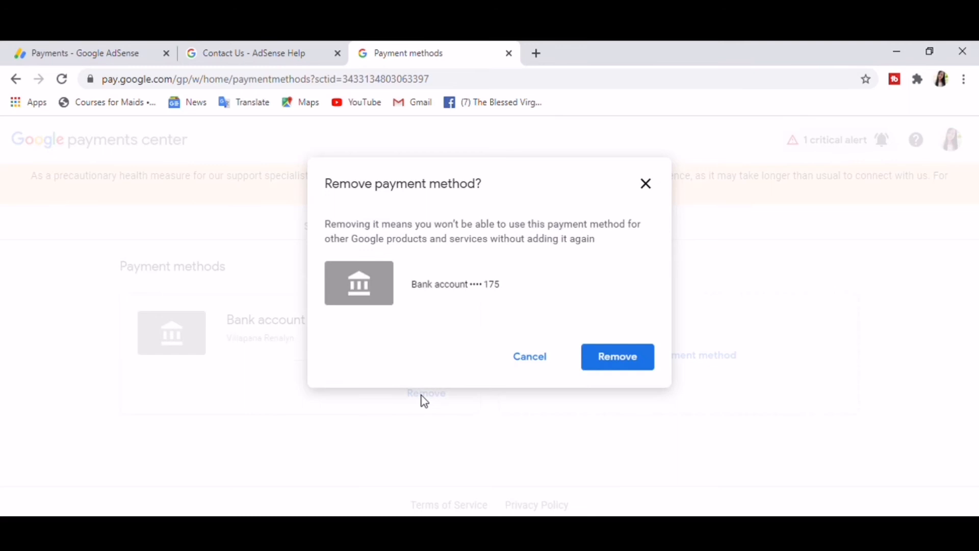
mouse_move(432, 245)
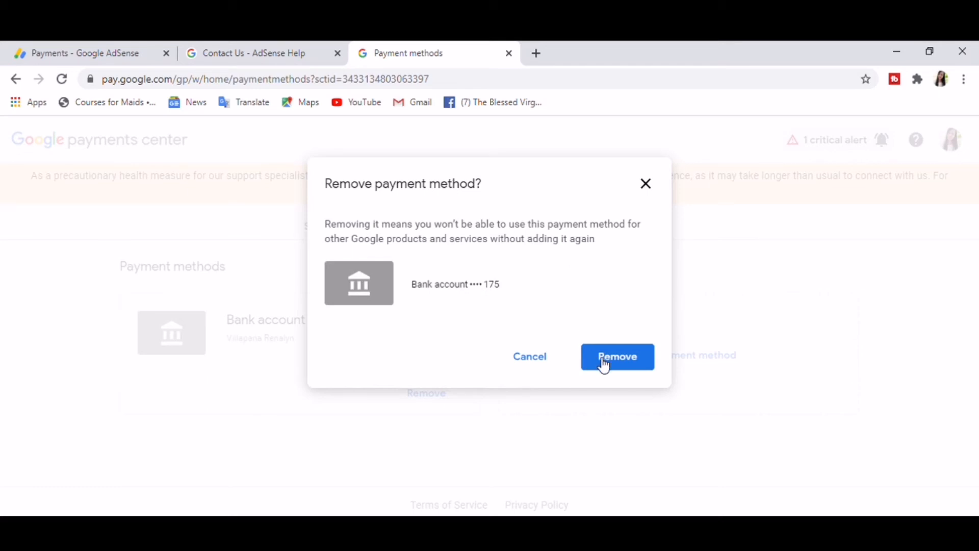
click(617, 356)
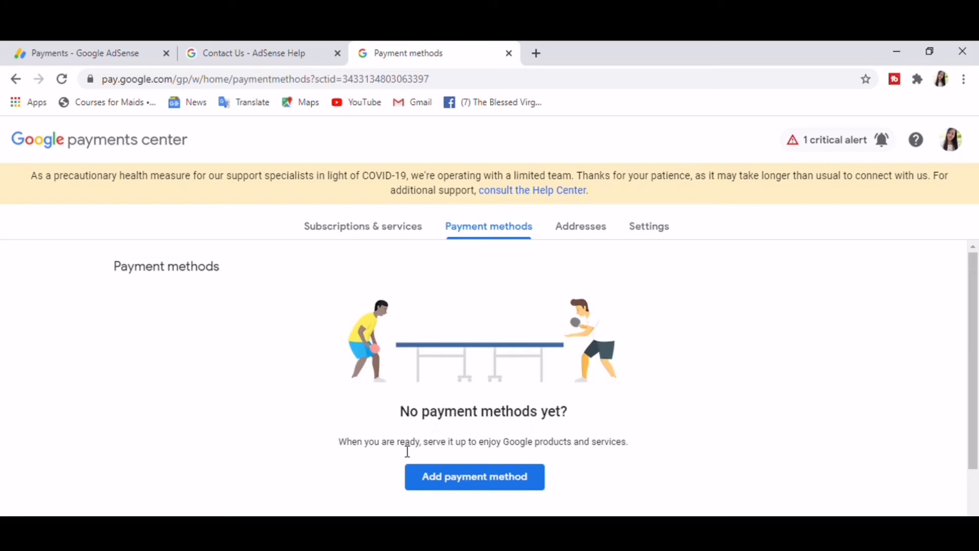
mouse_move(531, 466)
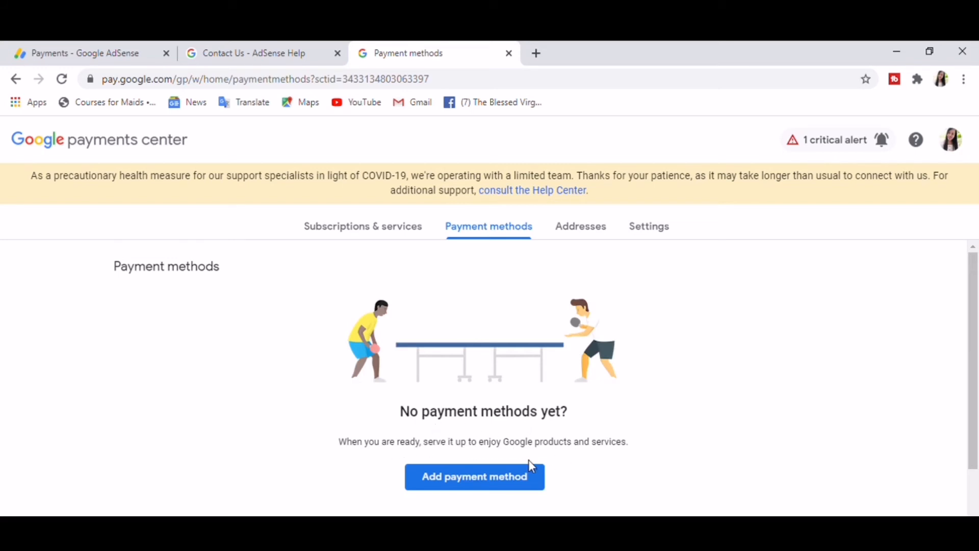
mouse_move(505, 482)
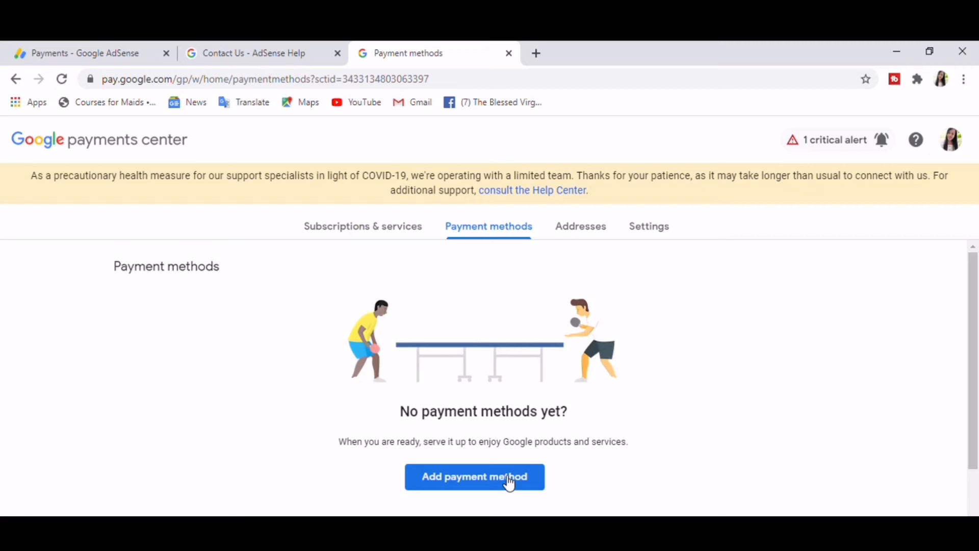
mouse_move(476, 368)
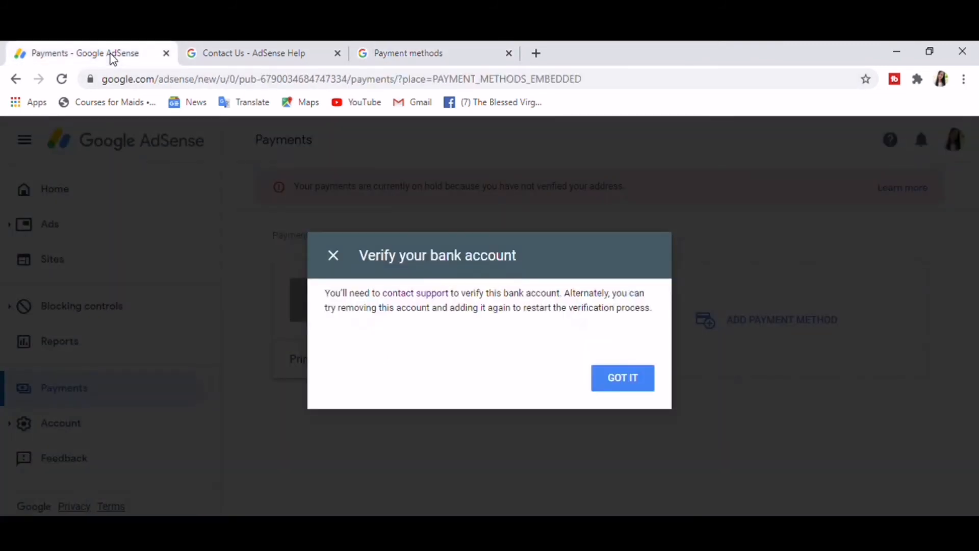
mouse_move(654, 375)
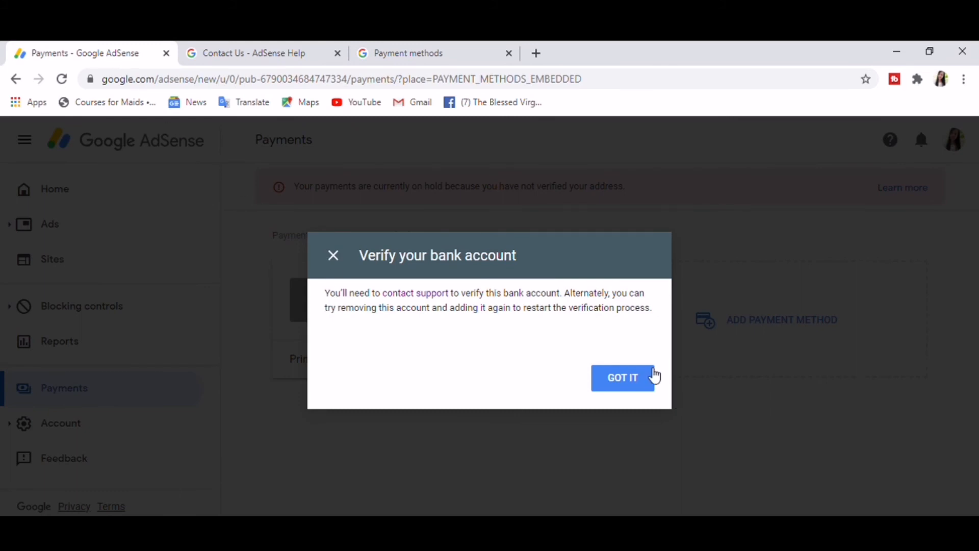
Step: Dismiss the verification notice, return to Payments, and start adding a new bank account
click(623, 377)
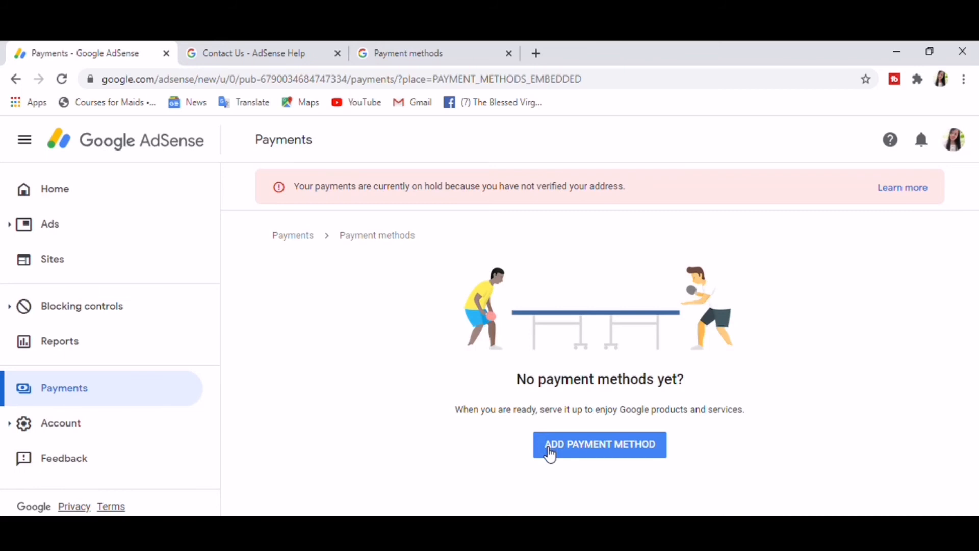
mouse_move(102, 388)
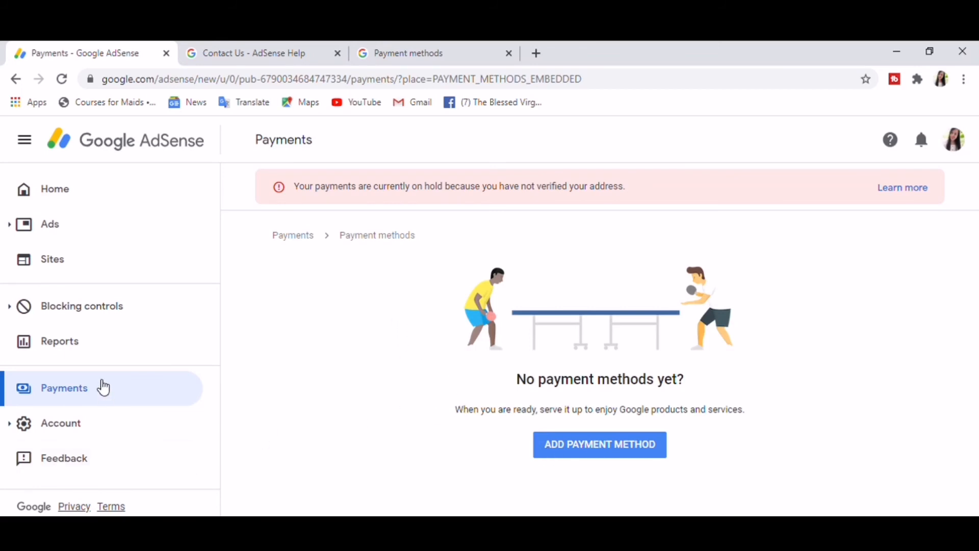
click(293, 236)
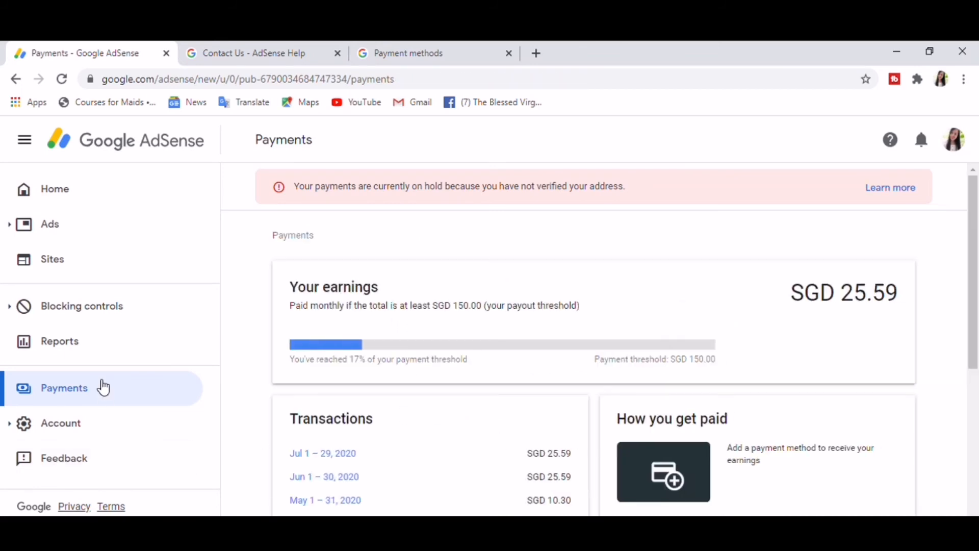
scroll(down, 3)
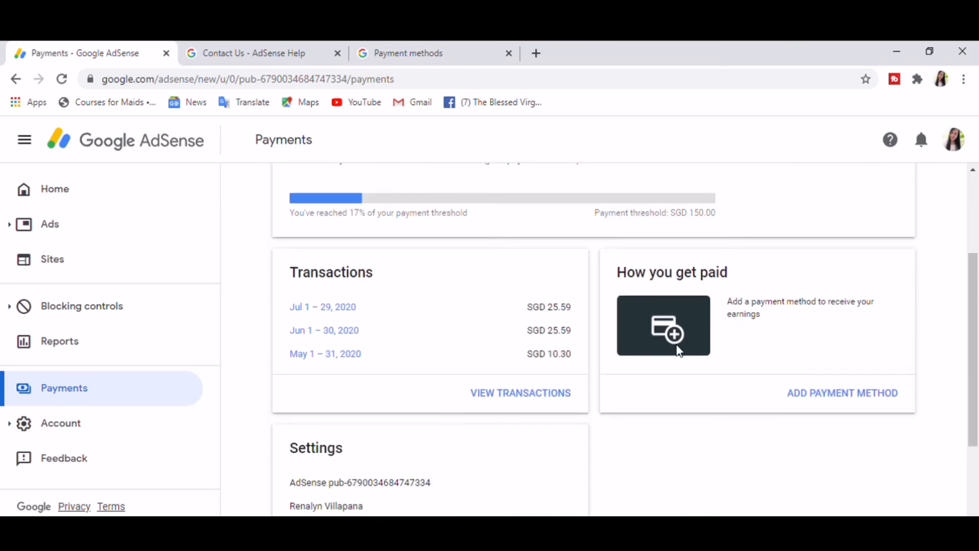
mouse_move(671, 334)
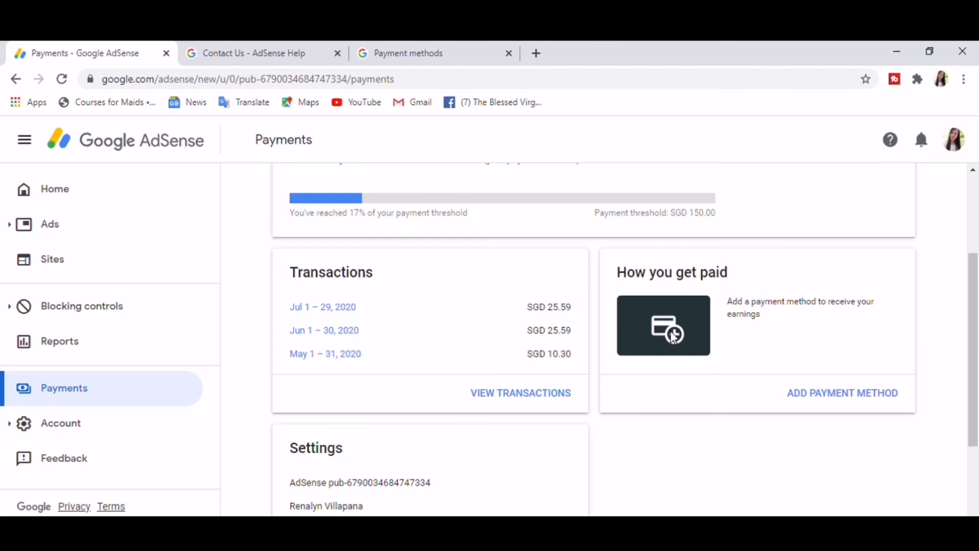
mouse_move(815, 384)
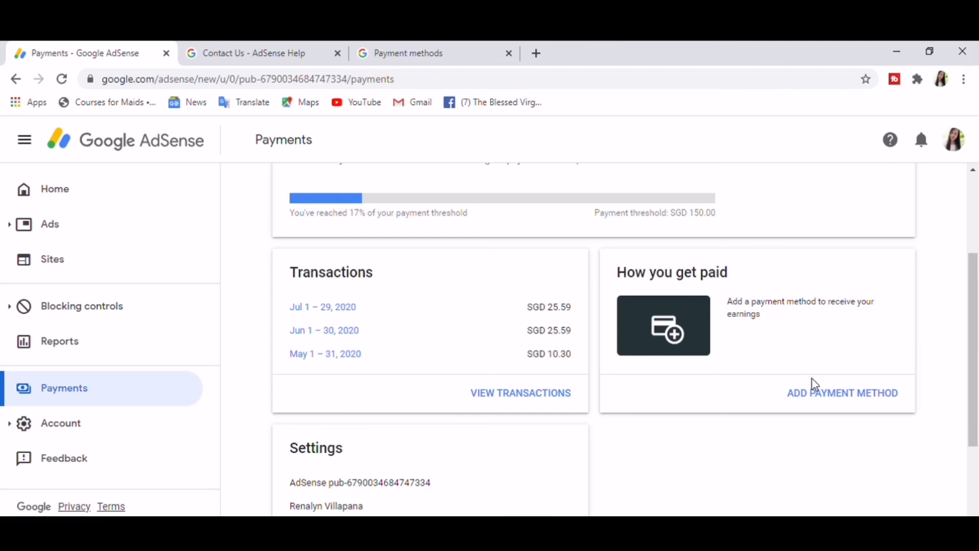
click(842, 392)
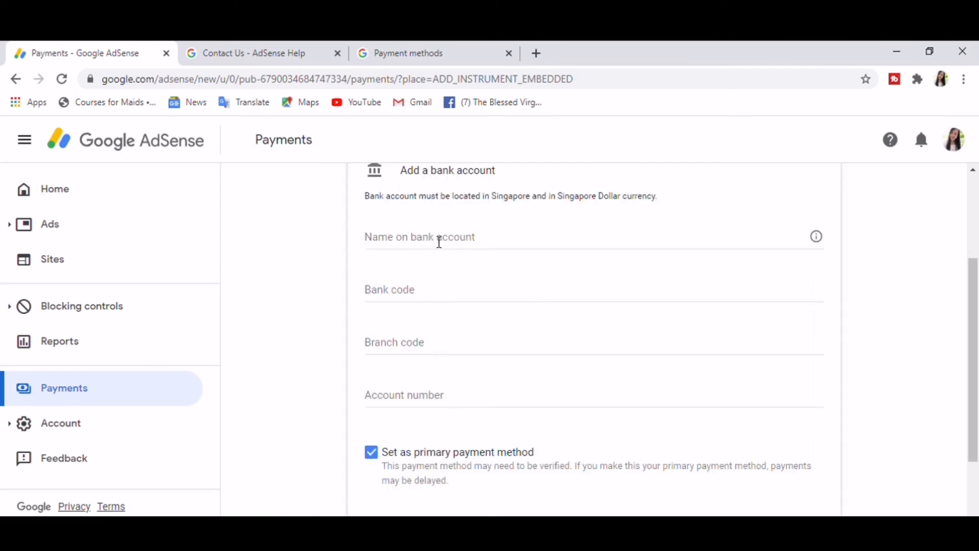
mouse_move(420, 231)
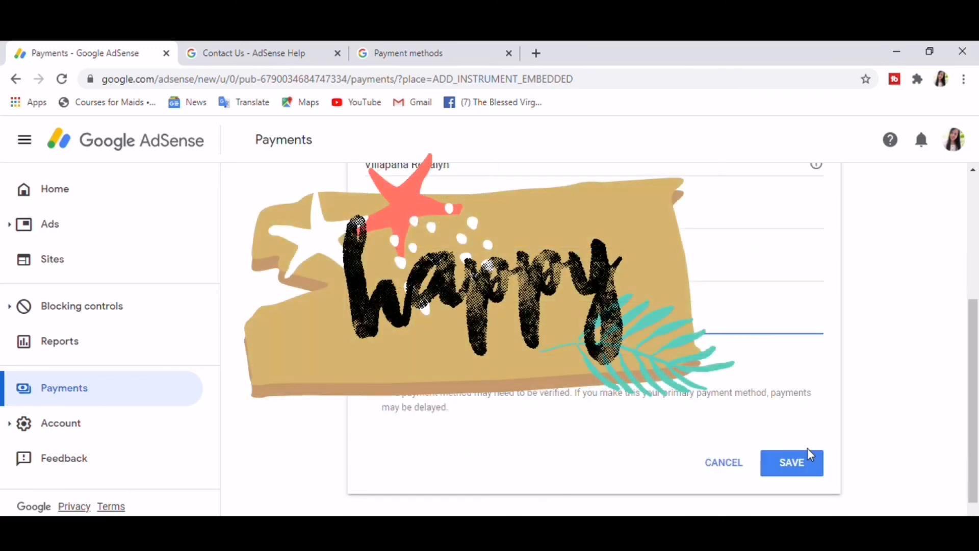
Step: Save the new bank account details as the primary payment method
click(792, 462)
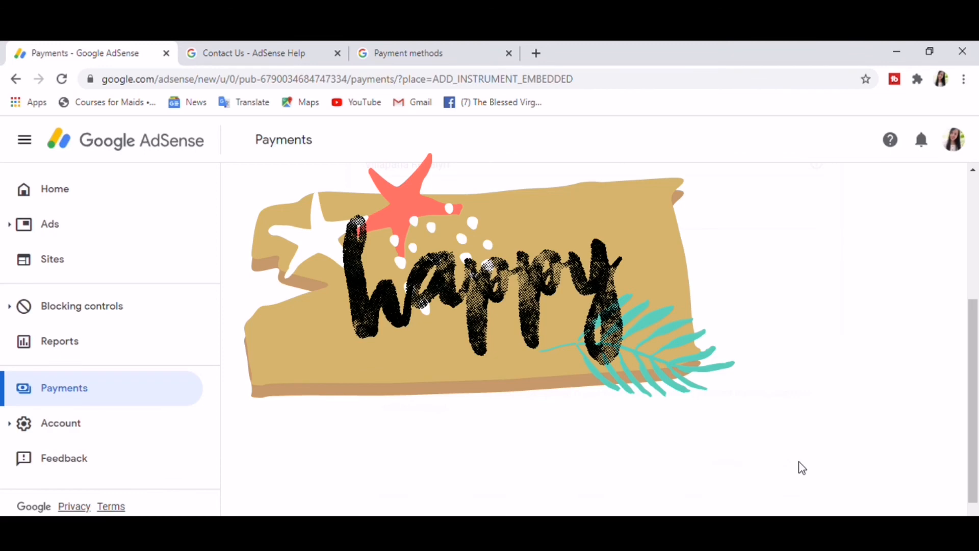
click(792, 463)
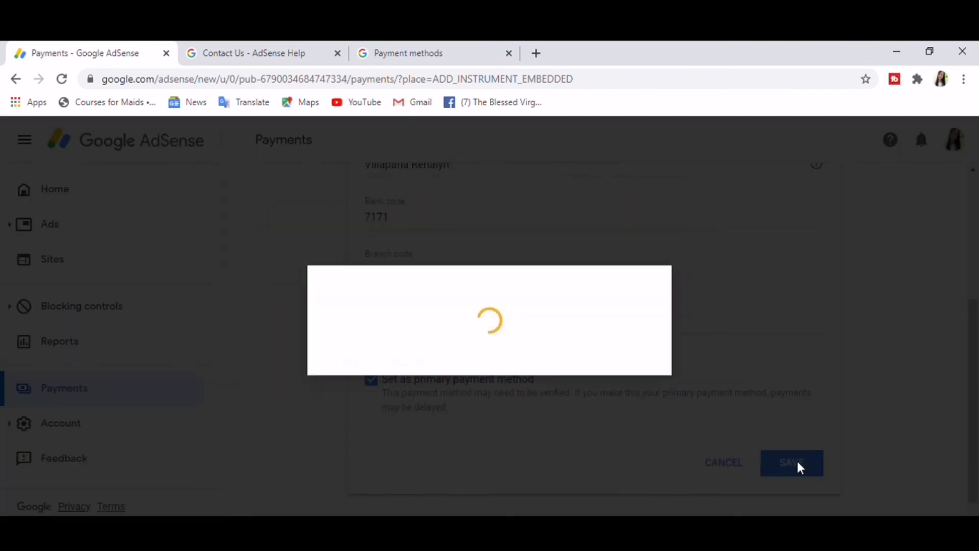
click(792, 462)
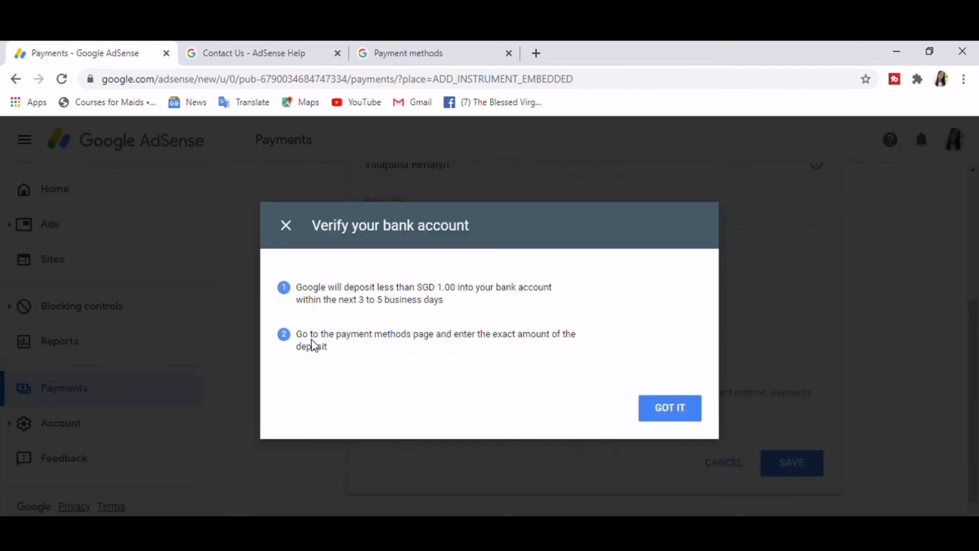
mouse_move(475, 309)
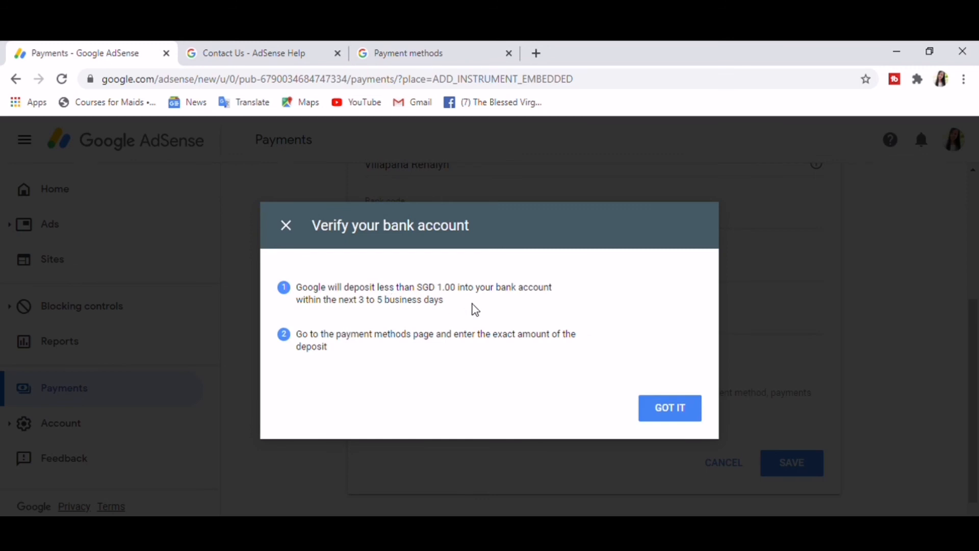
mouse_move(435, 316)
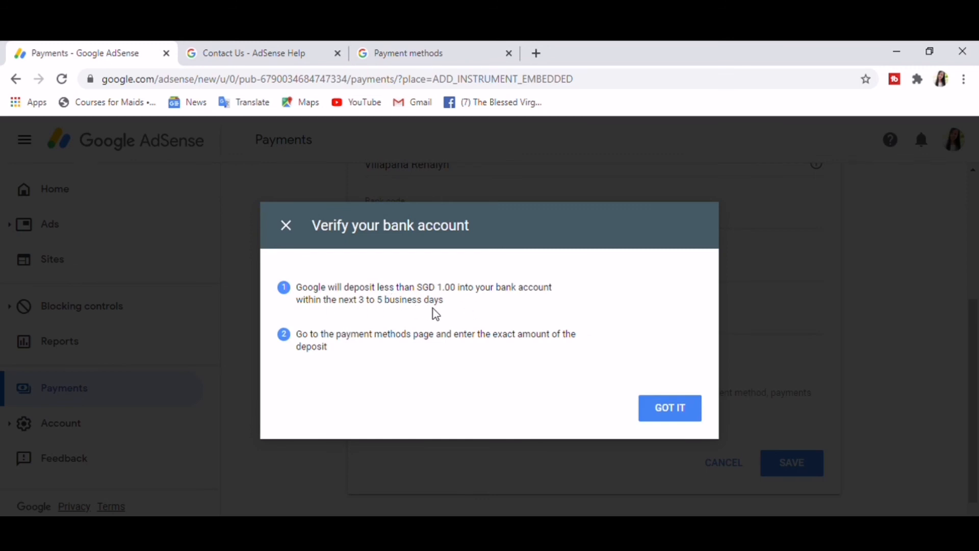
mouse_move(498, 346)
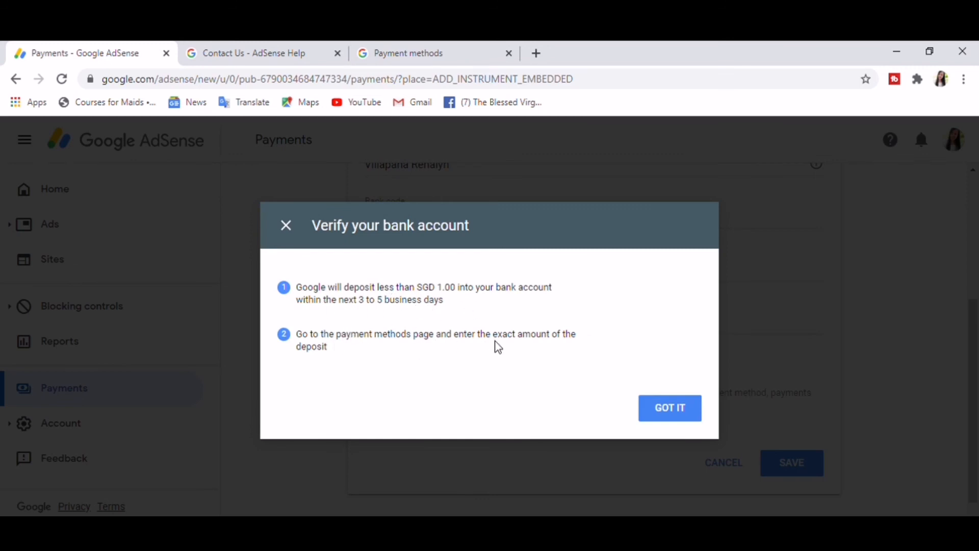
mouse_move(670, 395)
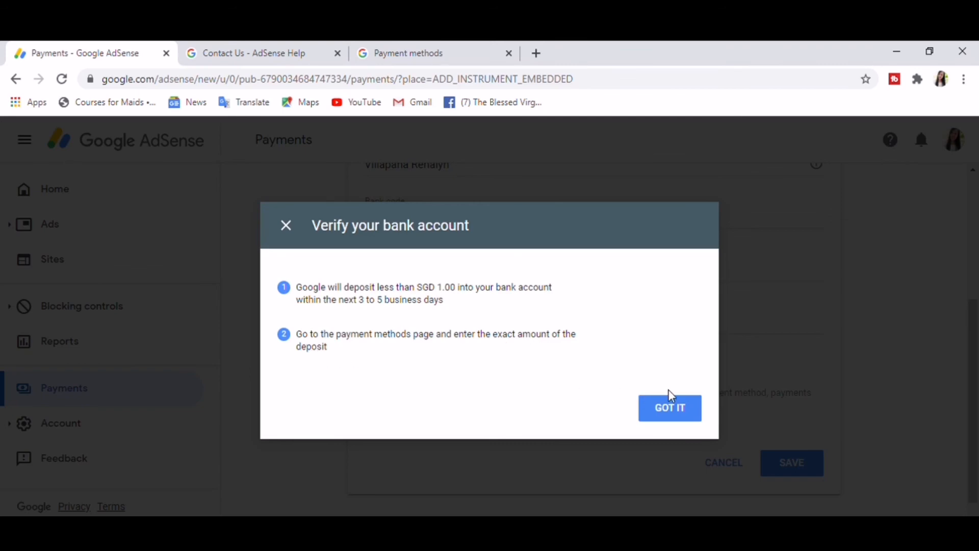
Step: Dismiss the deposit notice and view the Verify deposit dialog for account ending 175, then cancel
click(669, 408)
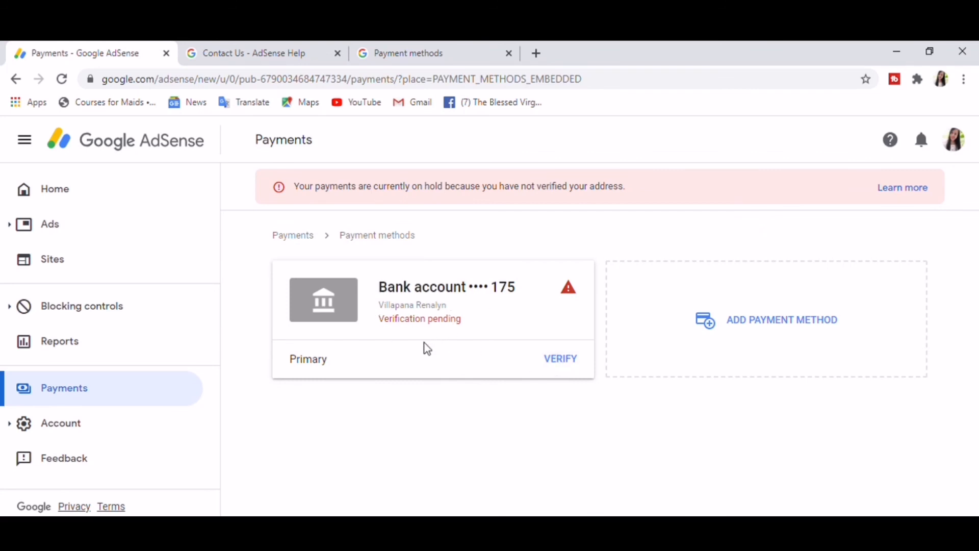
mouse_move(551, 363)
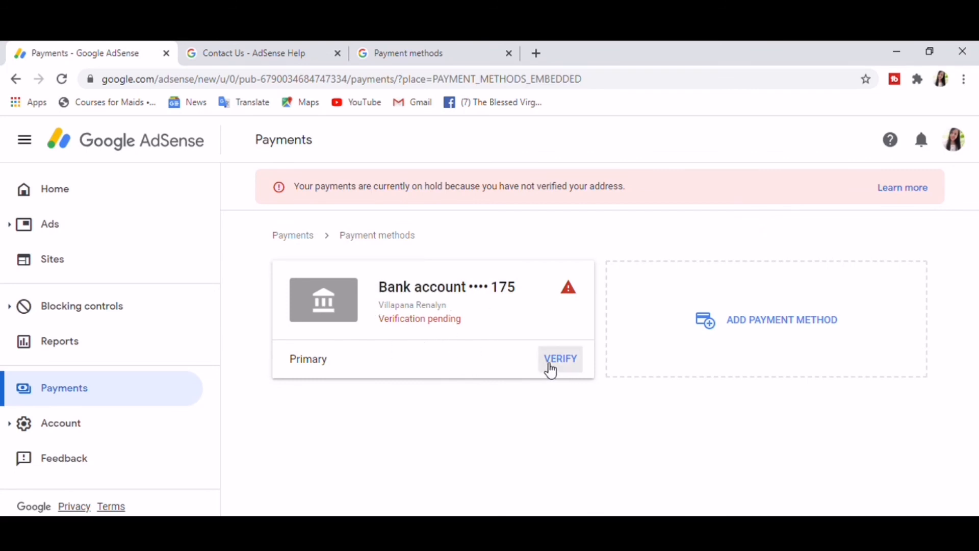
click(560, 359)
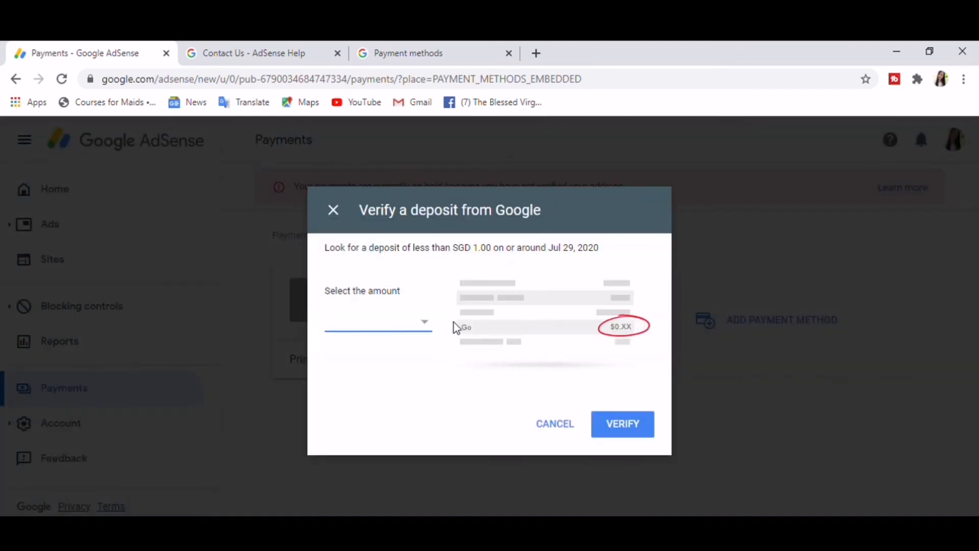
mouse_move(473, 282)
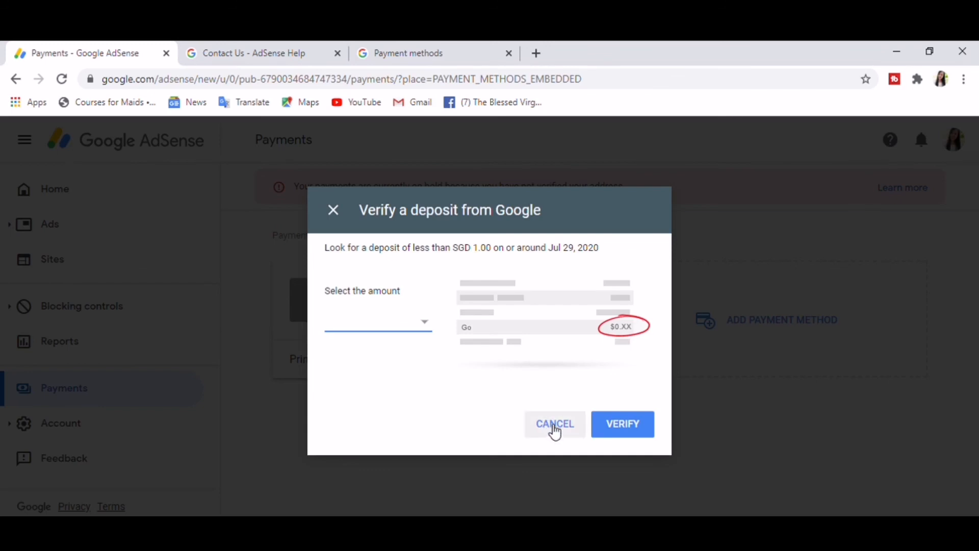
click(555, 424)
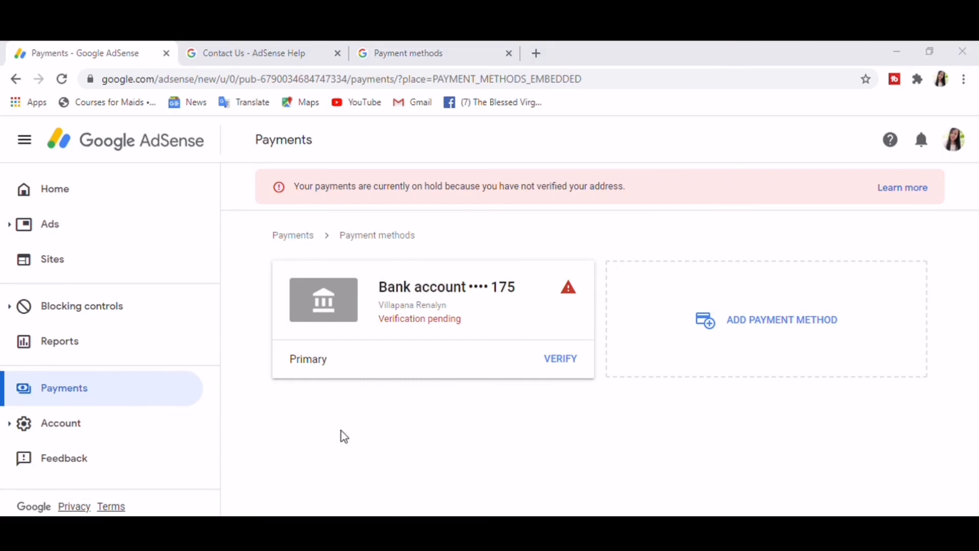
mouse_move(105, 318)
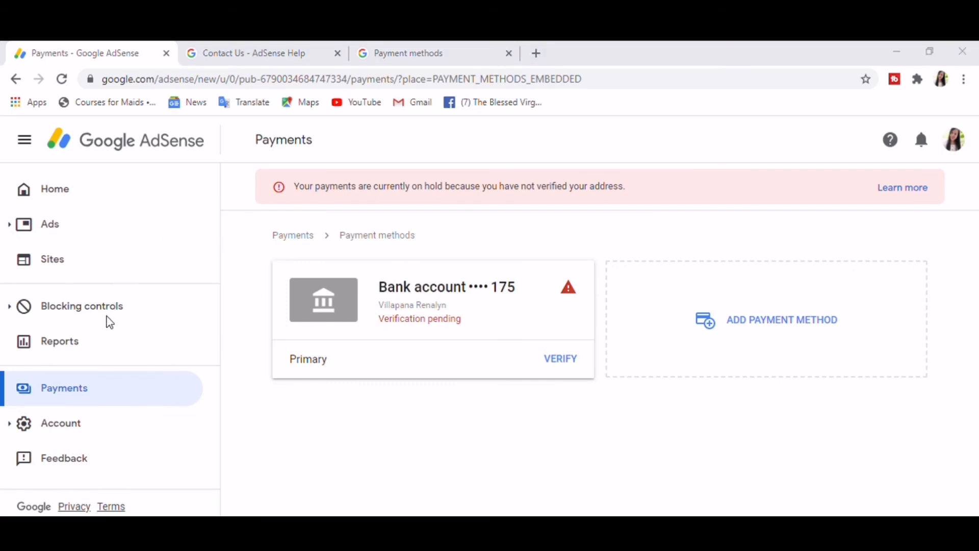